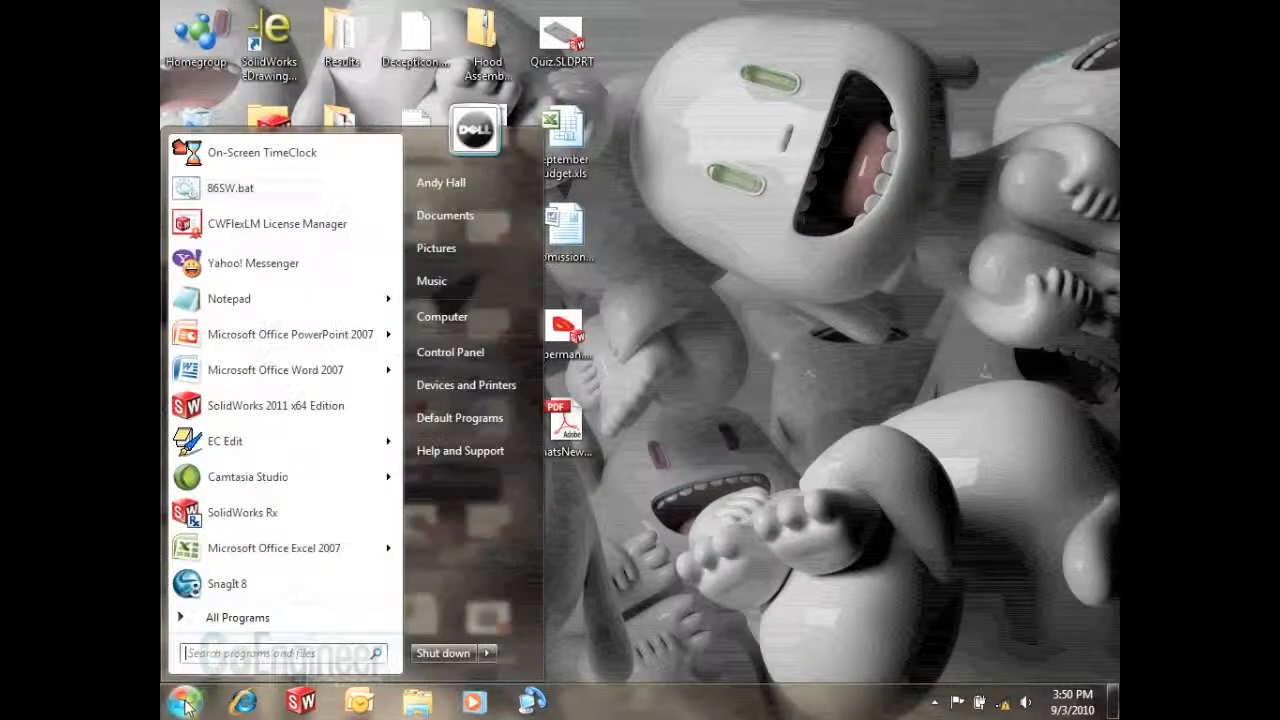
Launch SolidWorks Rx from the SolidWorks 2011 > SolidWorks Tools group in the Start menu
left_click(237, 617)
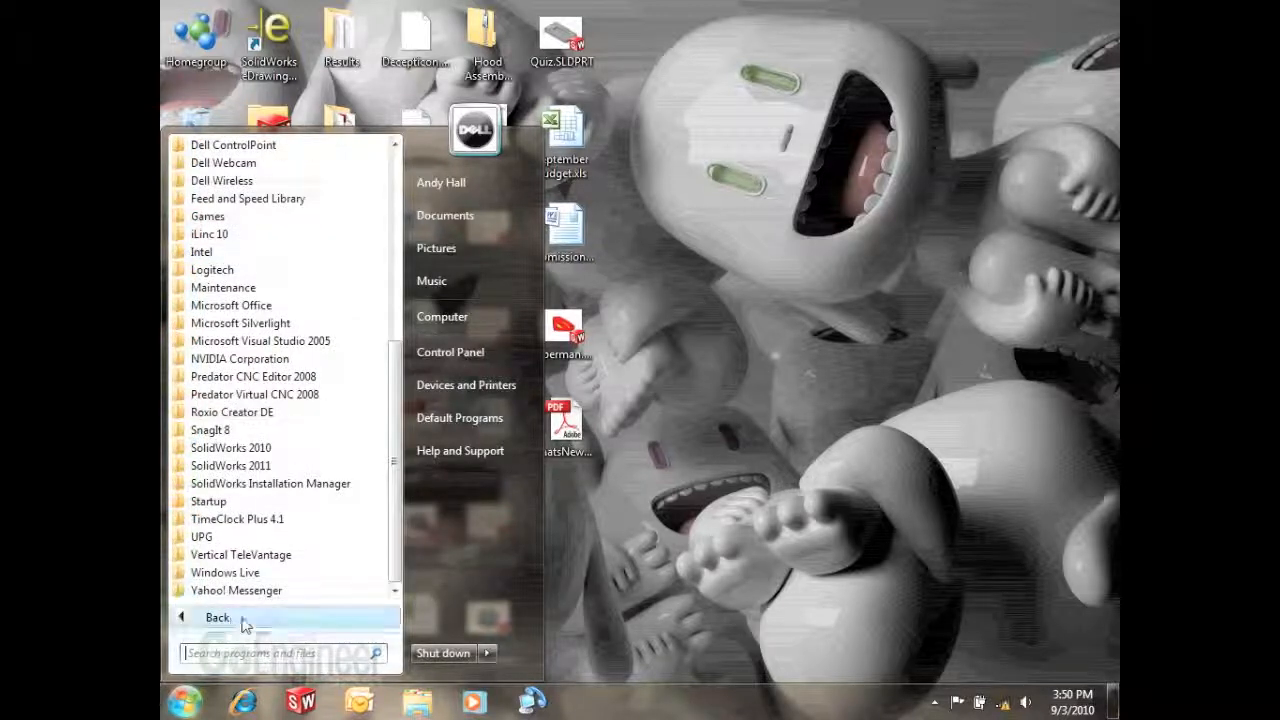
left_click(231, 465)
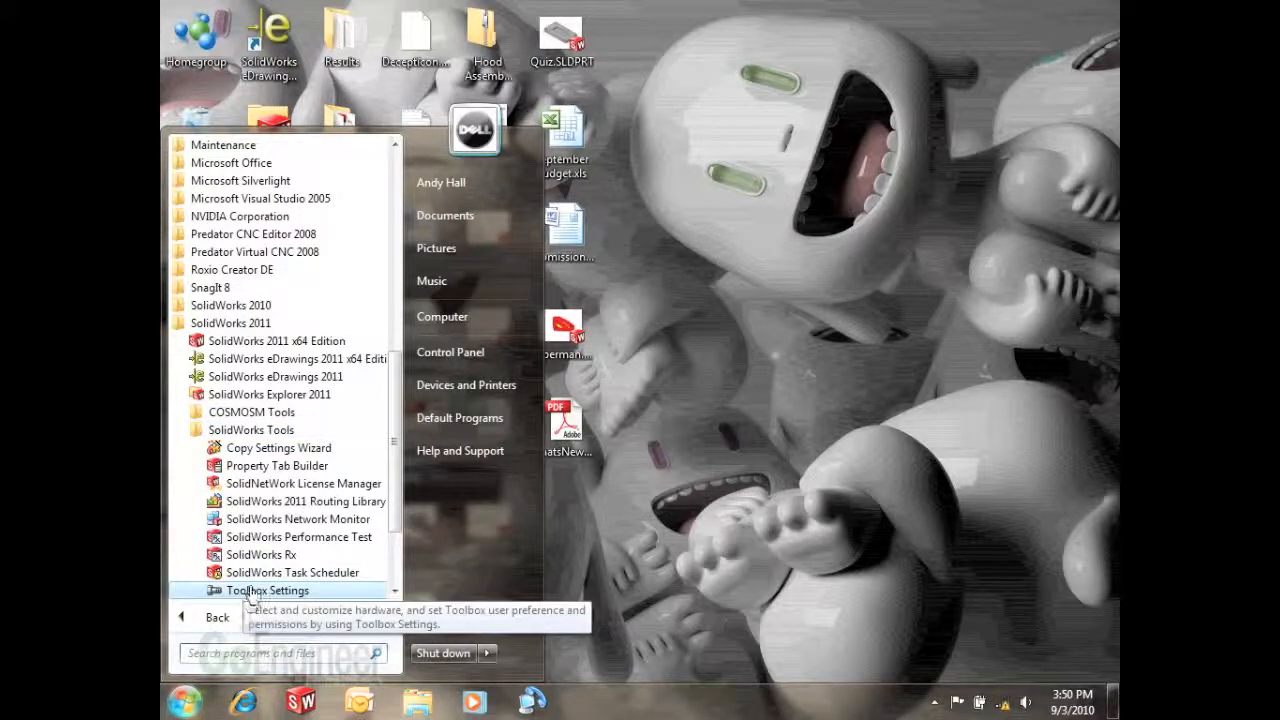
left_click(261, 555)
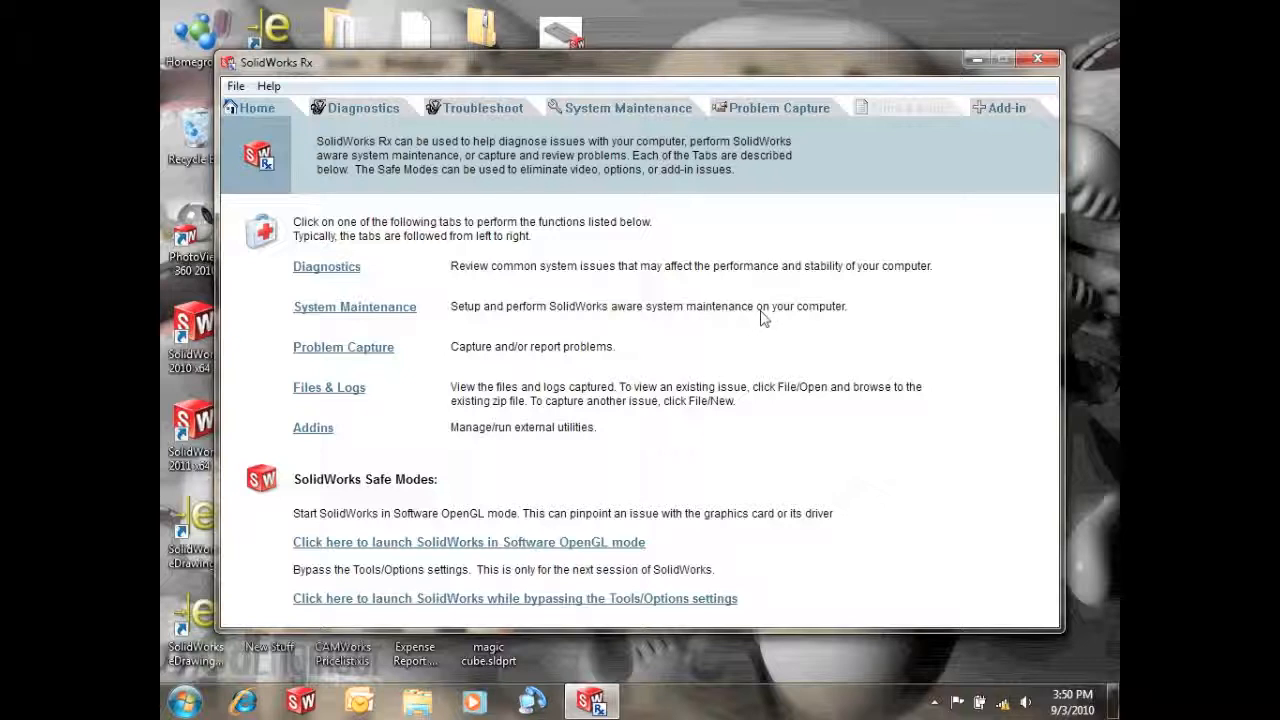
mouse_move(710, 555)
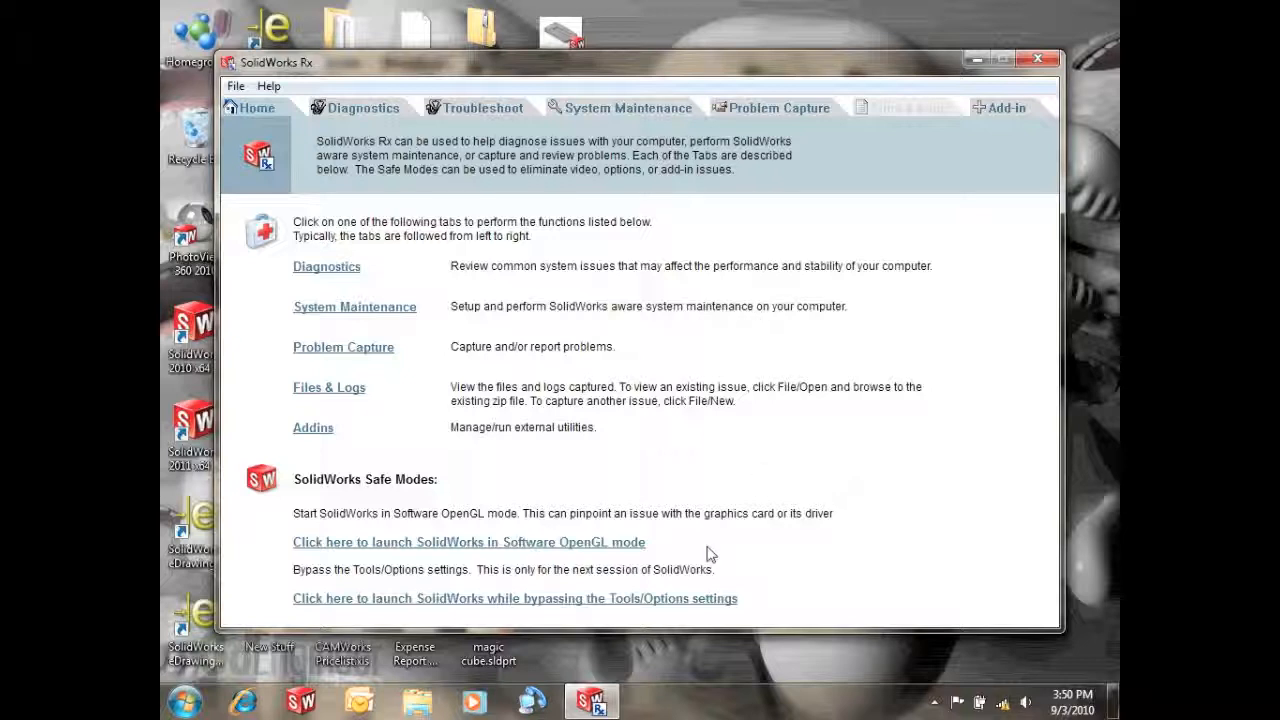
mouse_move(703, 558)
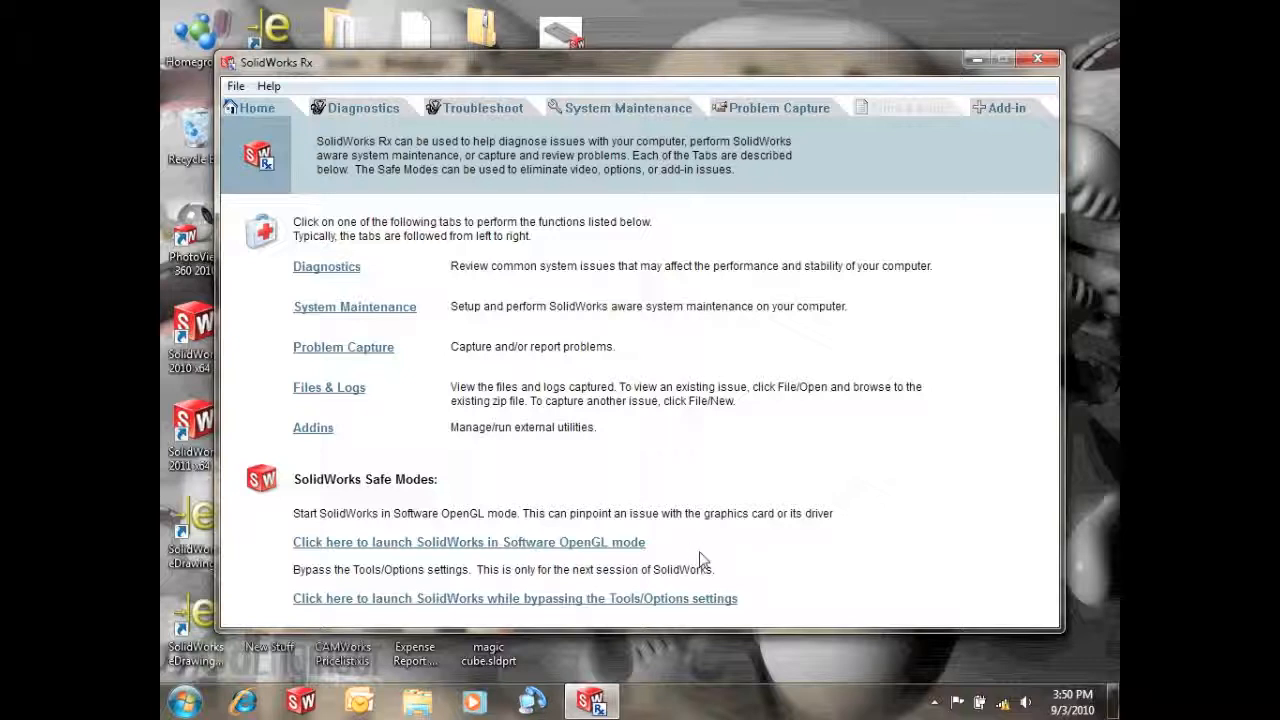
mouse_move(303, 293)
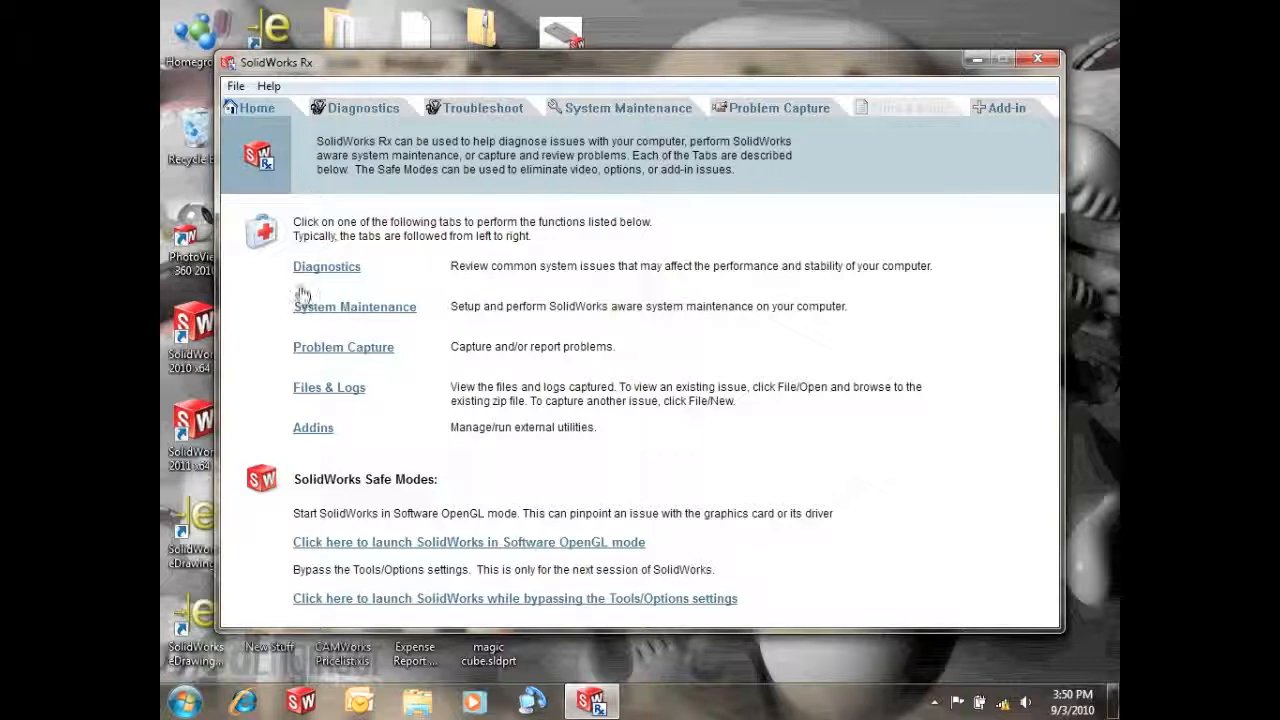
mouse_move(390, 640)
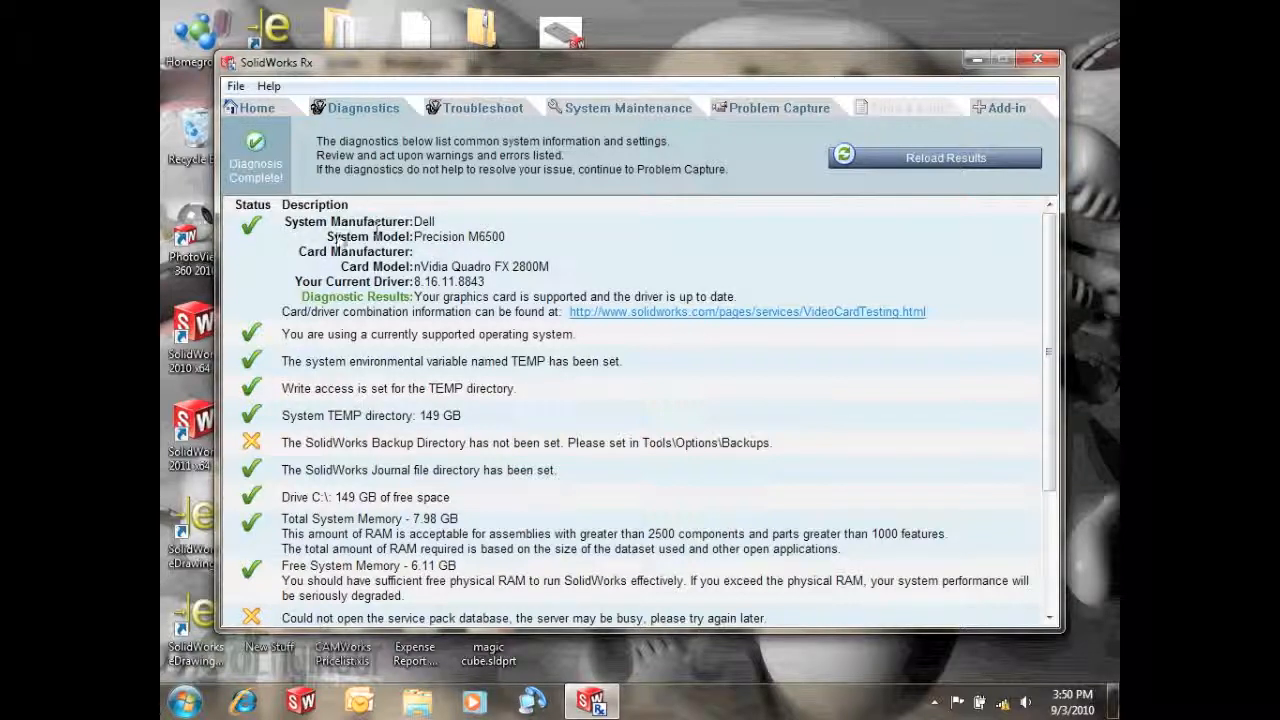
mouse_move(583, 277)
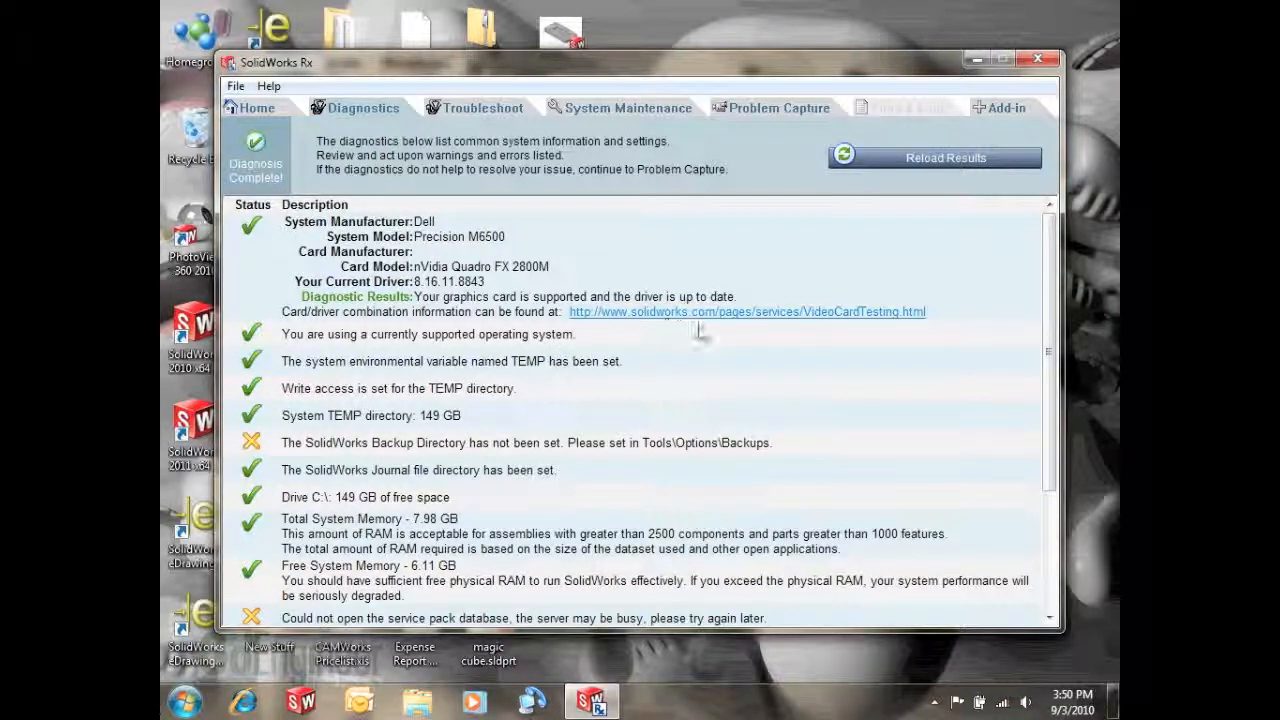
Follow the VideoCardTesting link to the SolidWorks graphics card drivers page
left_click(747, 311)
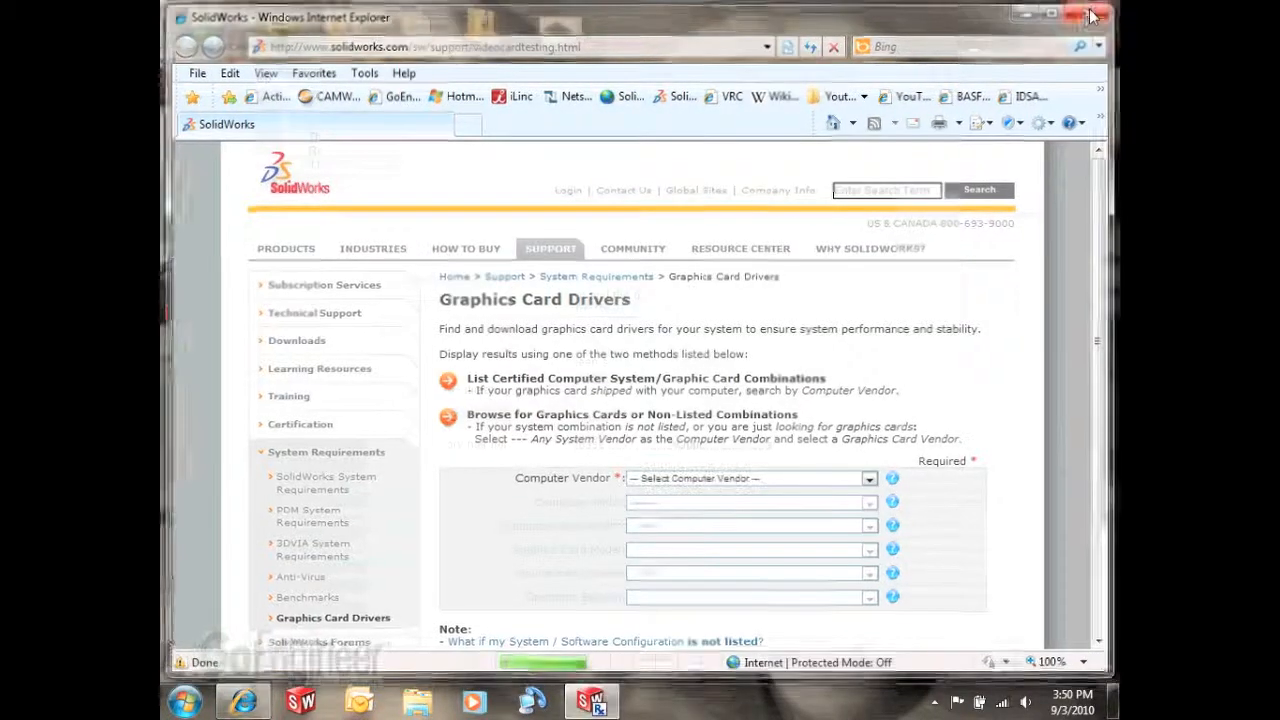
Close the browser and fill the Describe Problem form: summary, Annotations/Datum area, Critical impact and reason
left_click(1090, 14)
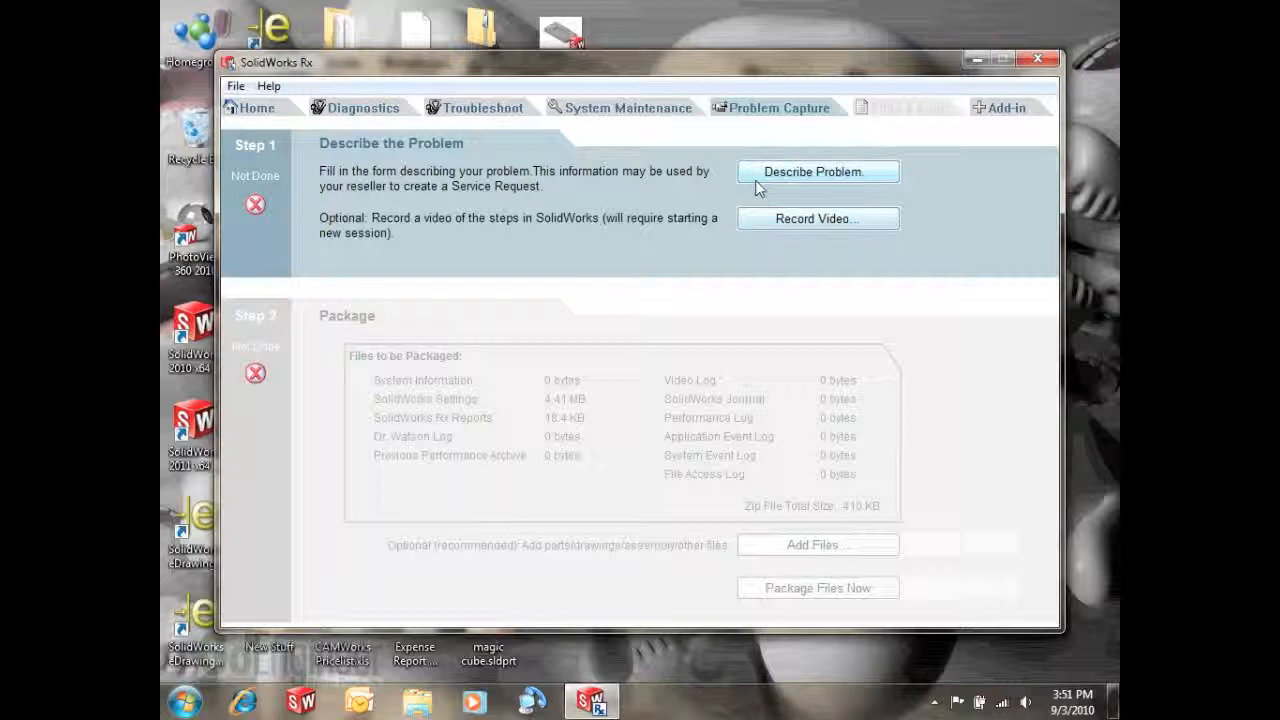
mouse_move(751, 232)
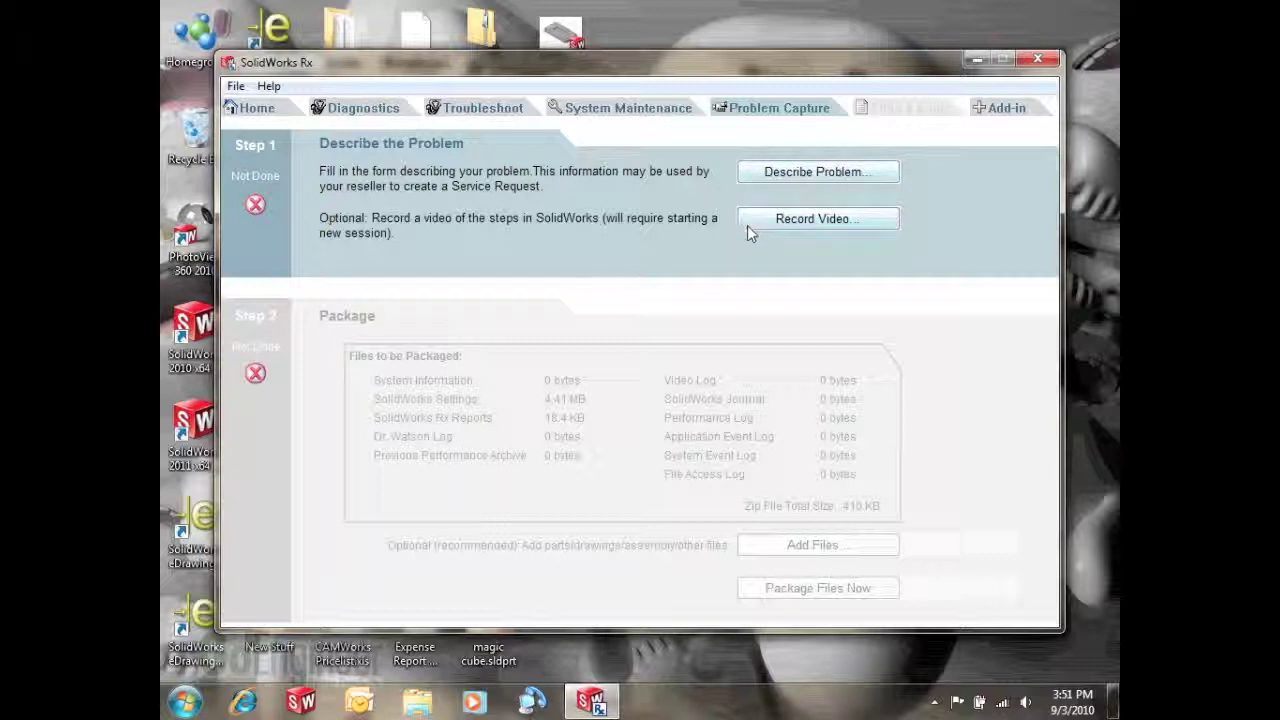
mouse_move(715, 231)
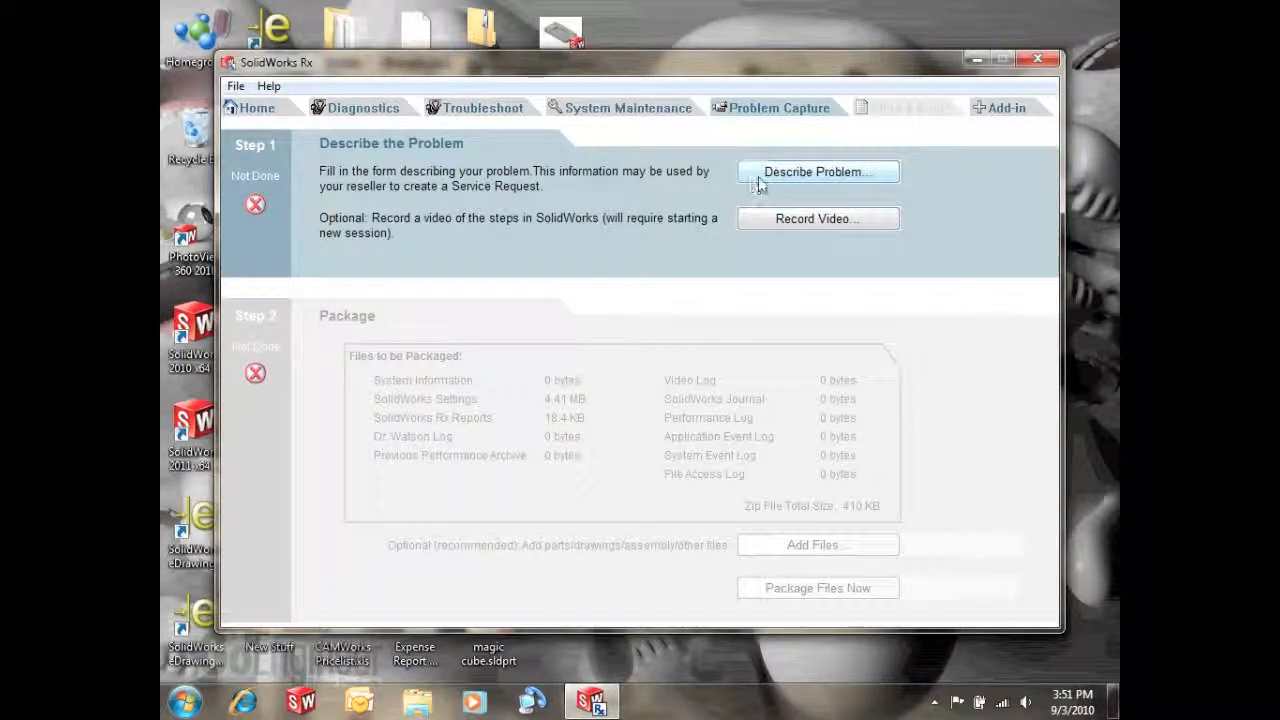
left_click(817, 171)
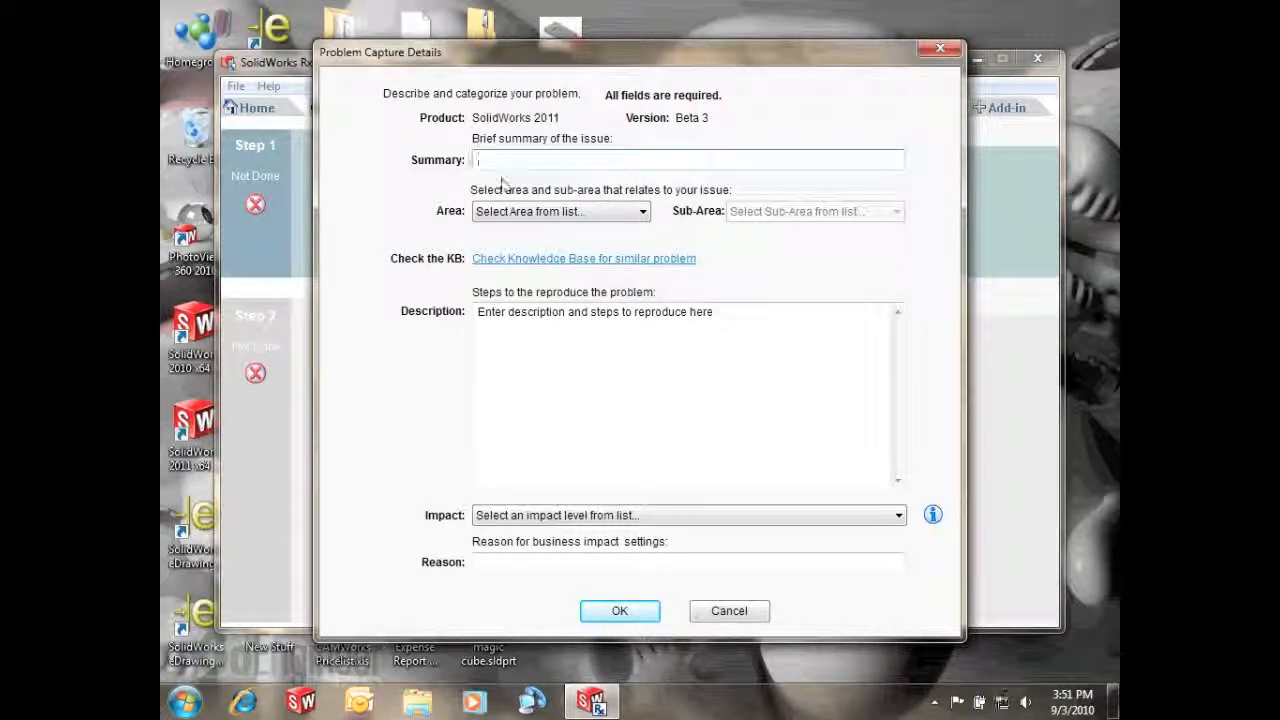
mouse_move(515, 159)
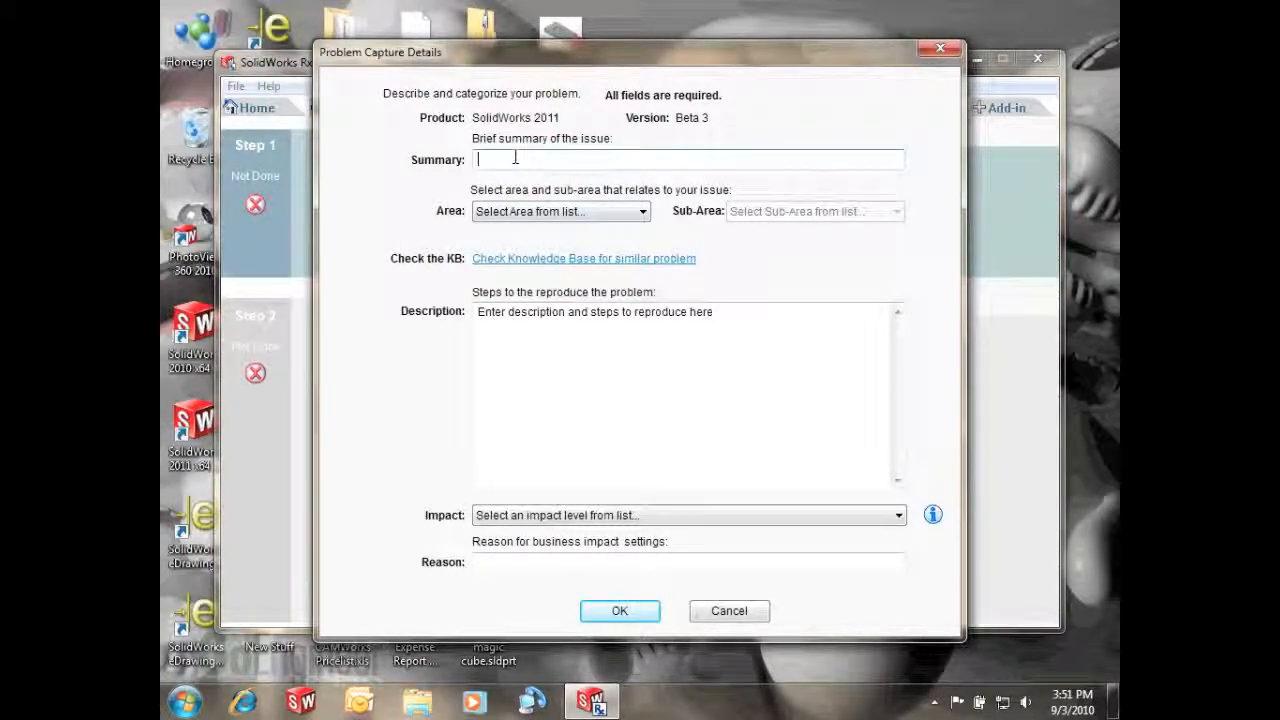
type("f.hjalk")
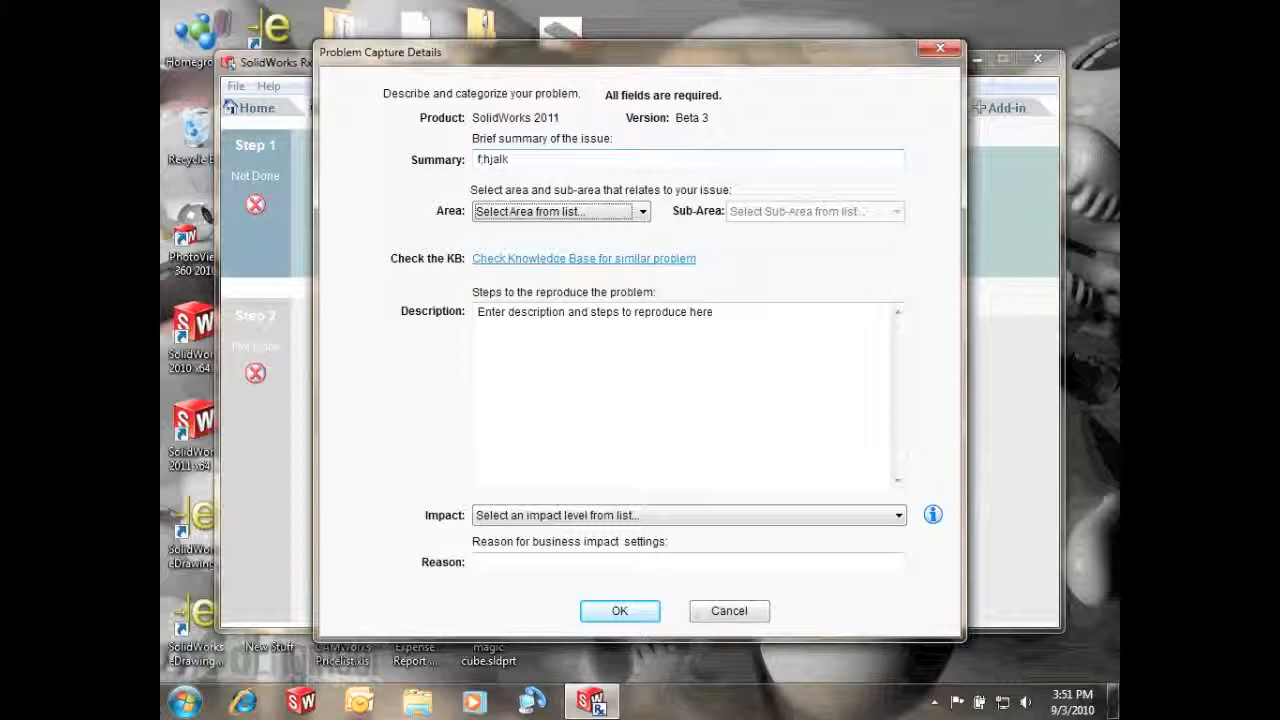
left_click(560, 211)
type("asdgadg")
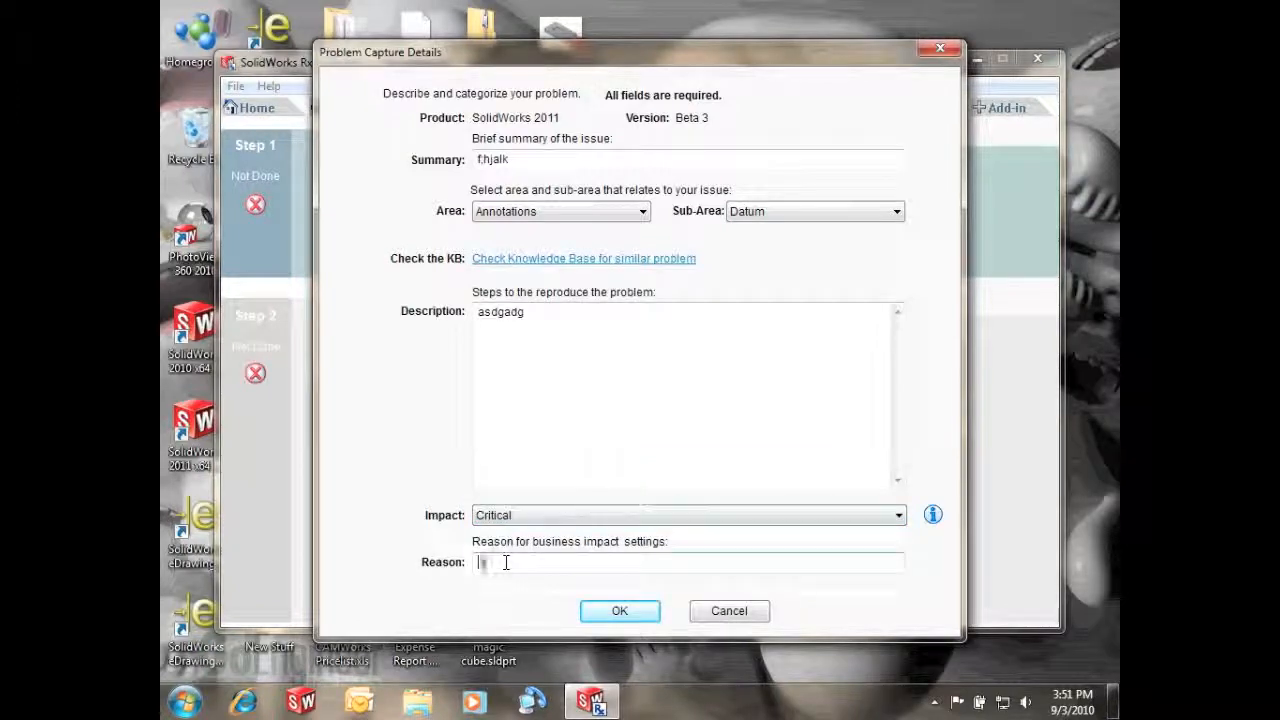
left_click(619, 611)
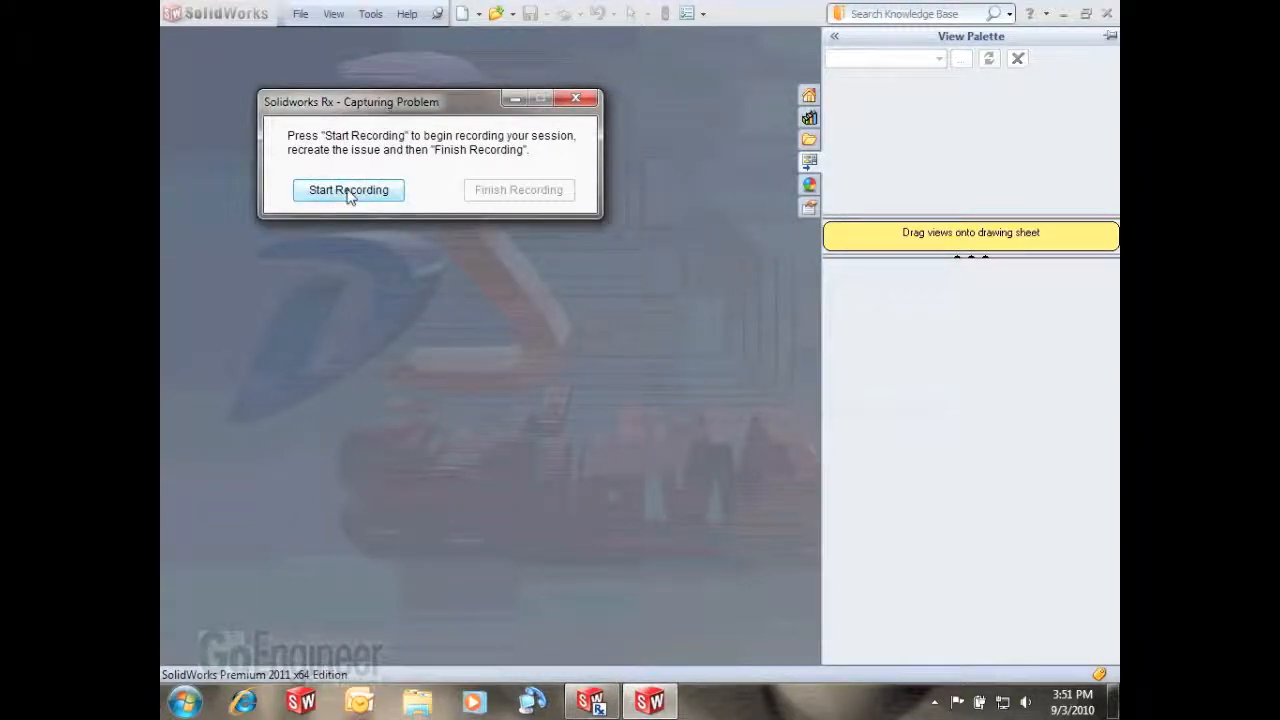
Start recording, create a new Part and build an extruded rectangular block
left_click(348, 190)
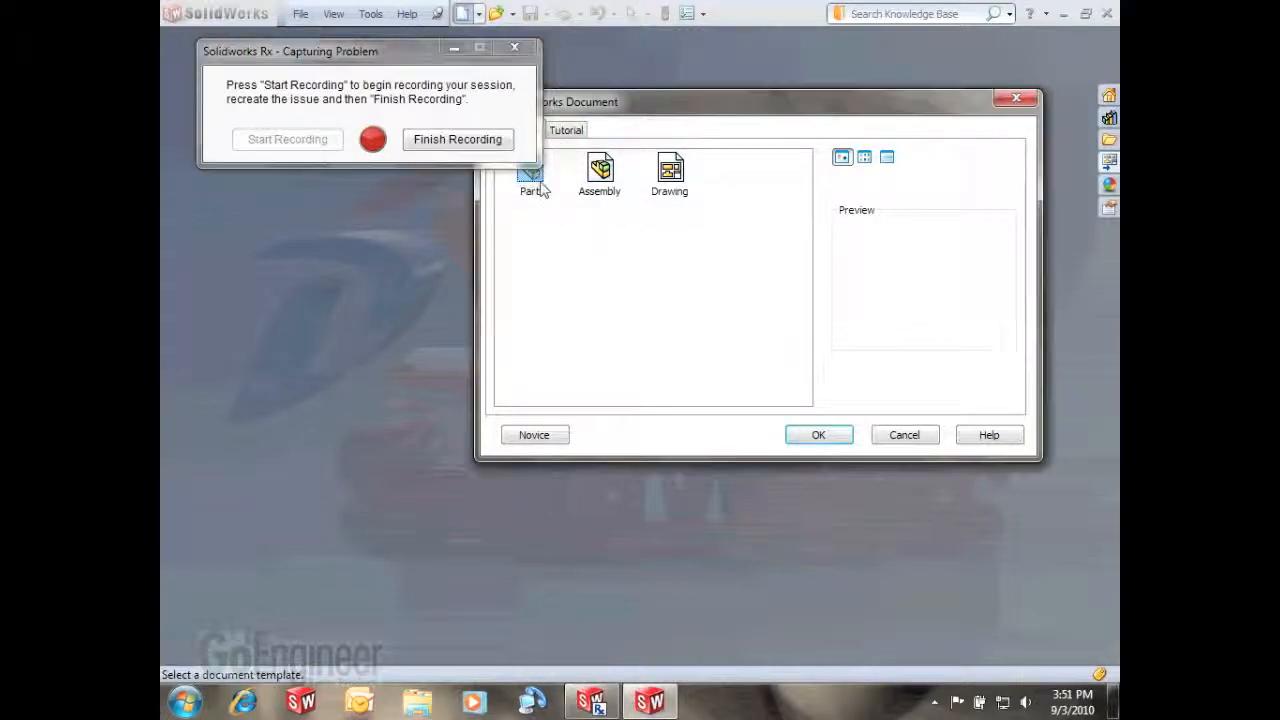
left_click(818, 434)
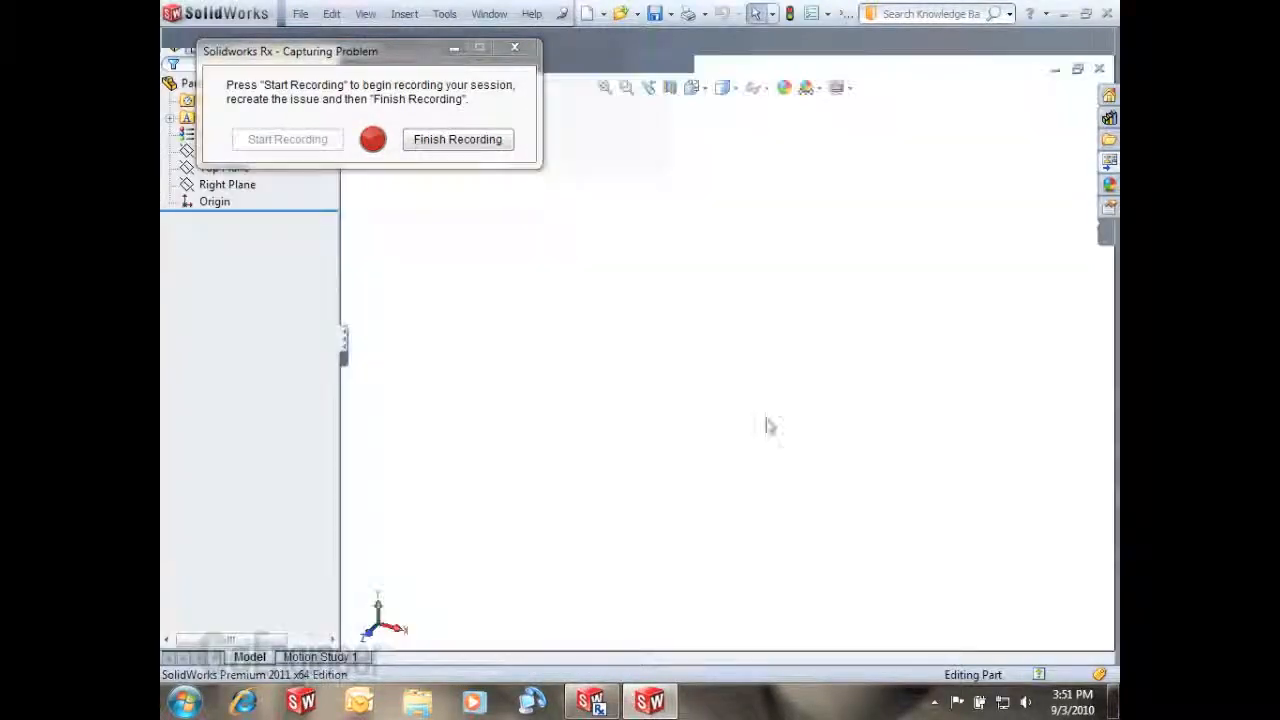
left_click(228, 197)
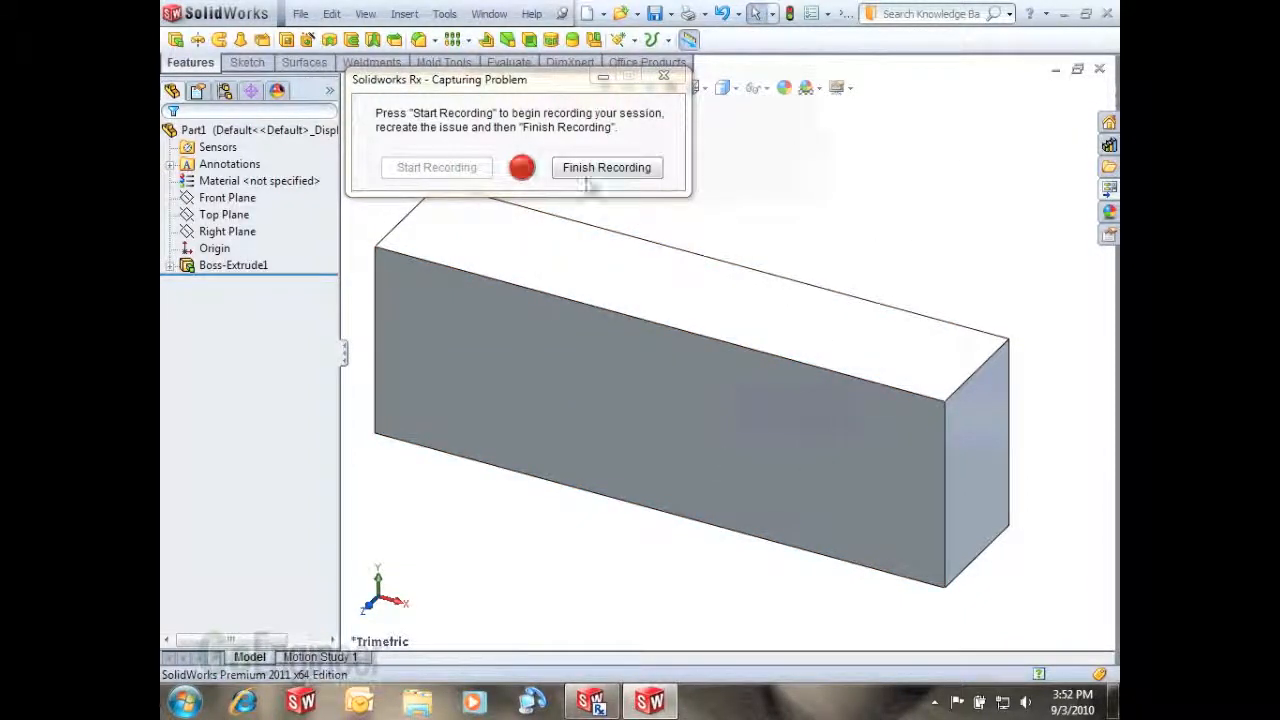
mouse_move(606, 167)
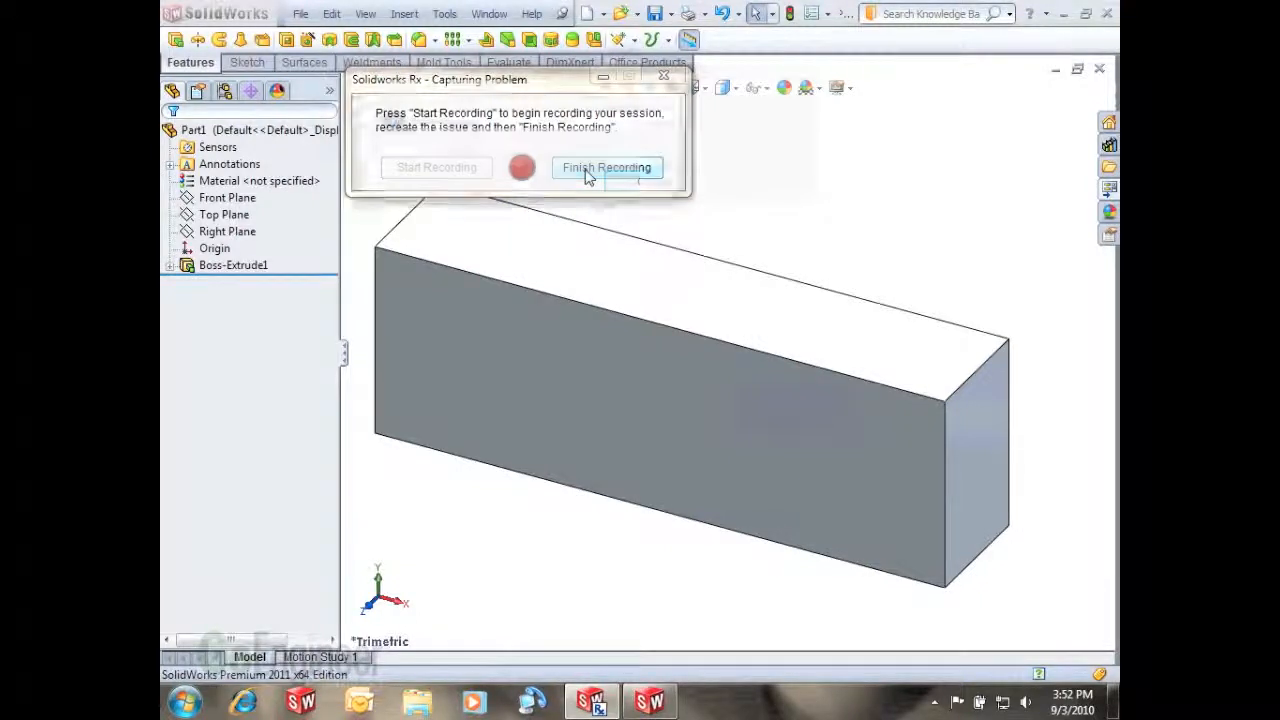
Finish the recording and close the part with Don't Save
left_click(607, 167)
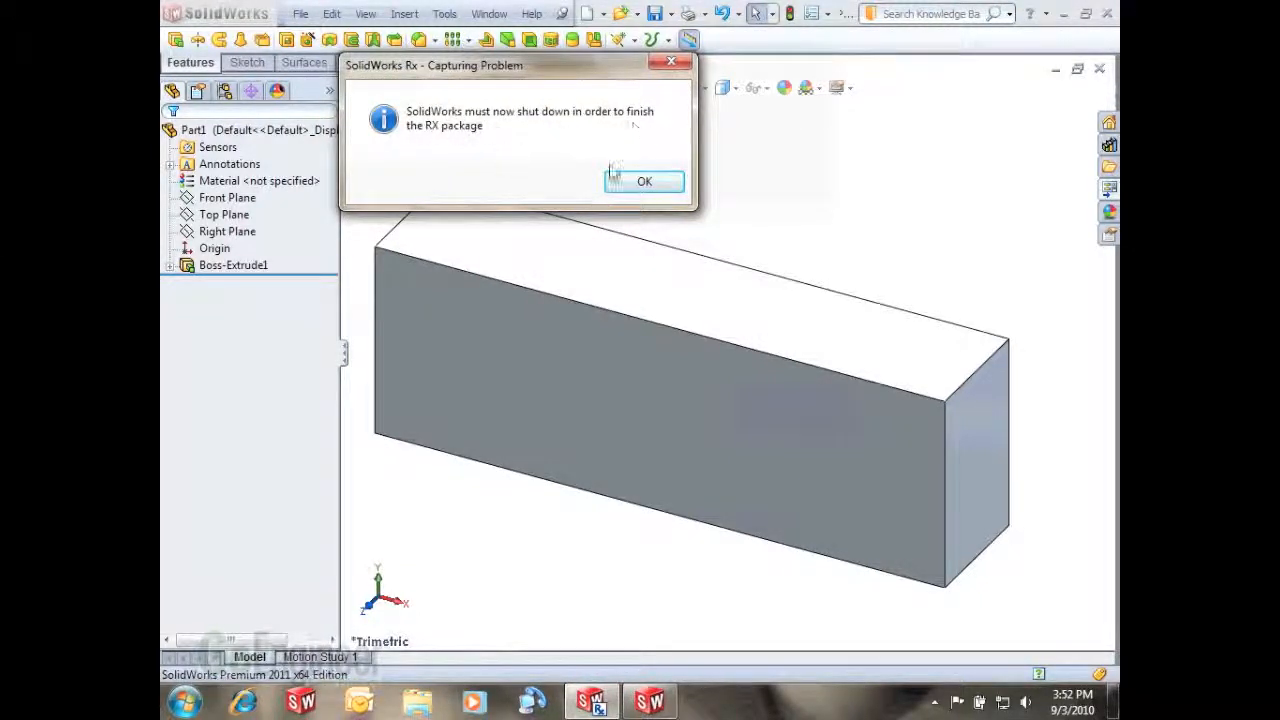
left_click(644, 181)
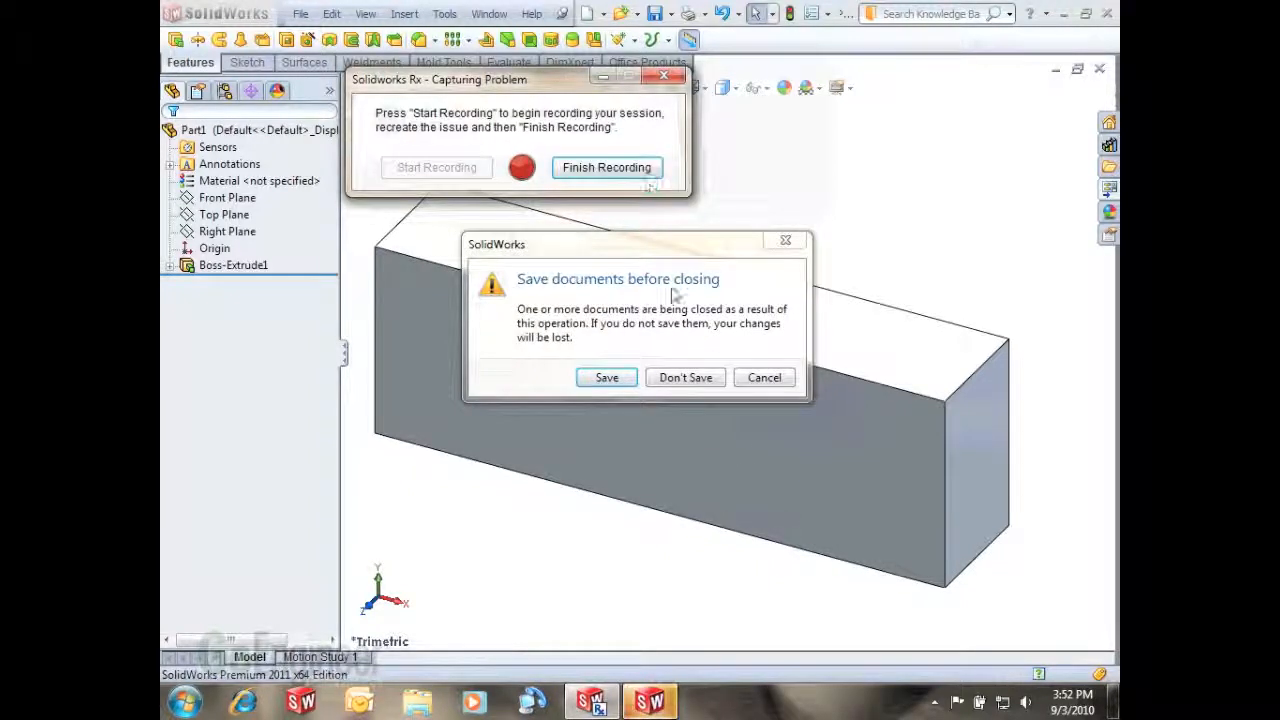
left_click(685, 377)
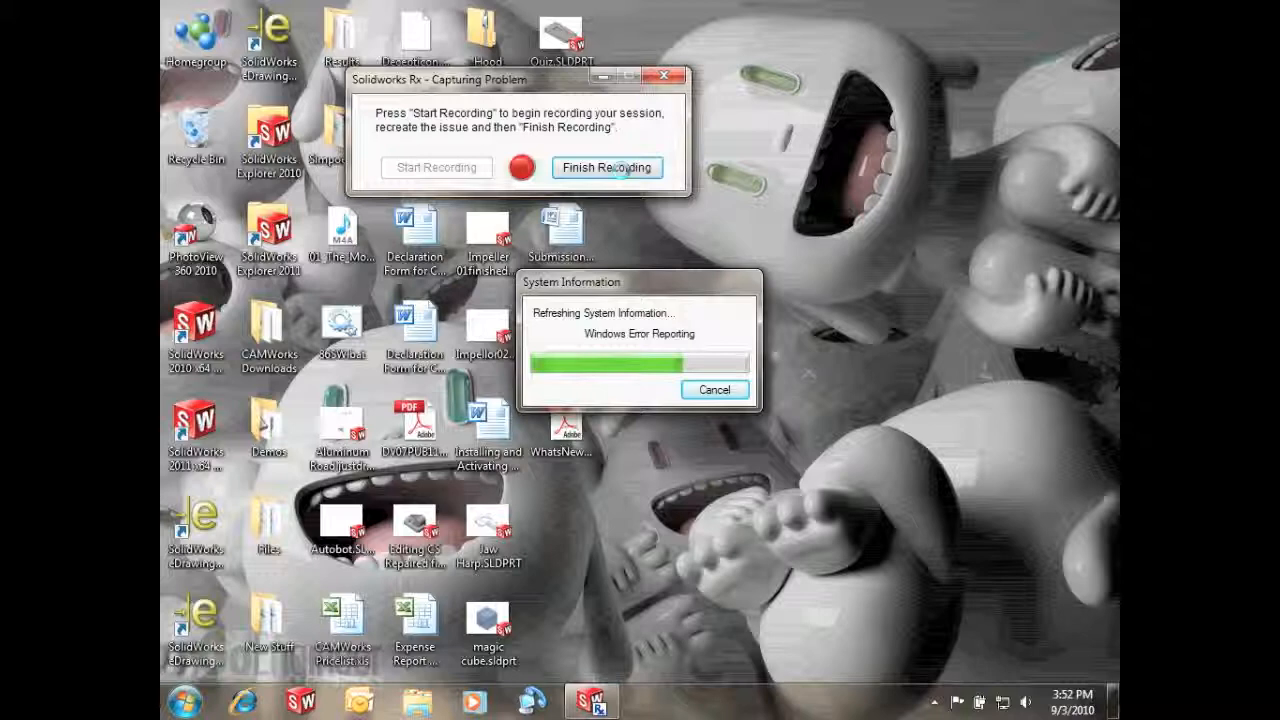
Package the captured files and save the report zip into the SW Log Files folder
left_click(607, 167)
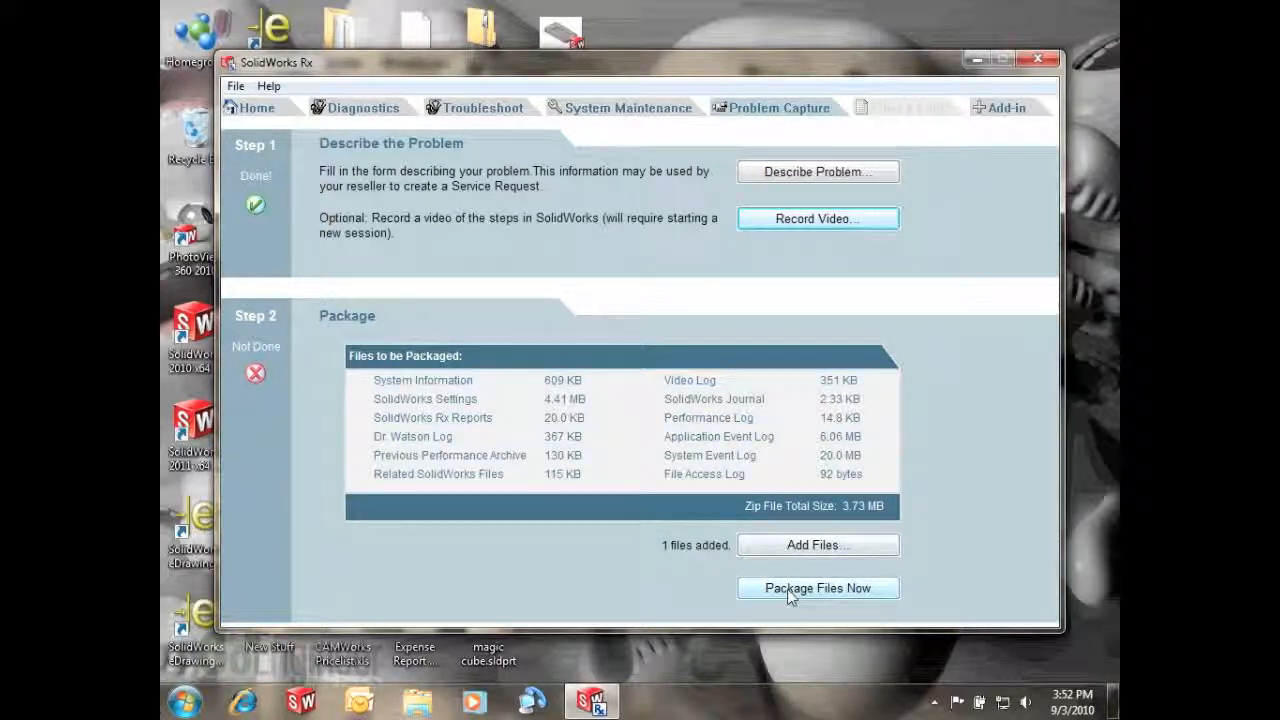
mouse_move(925, 573)
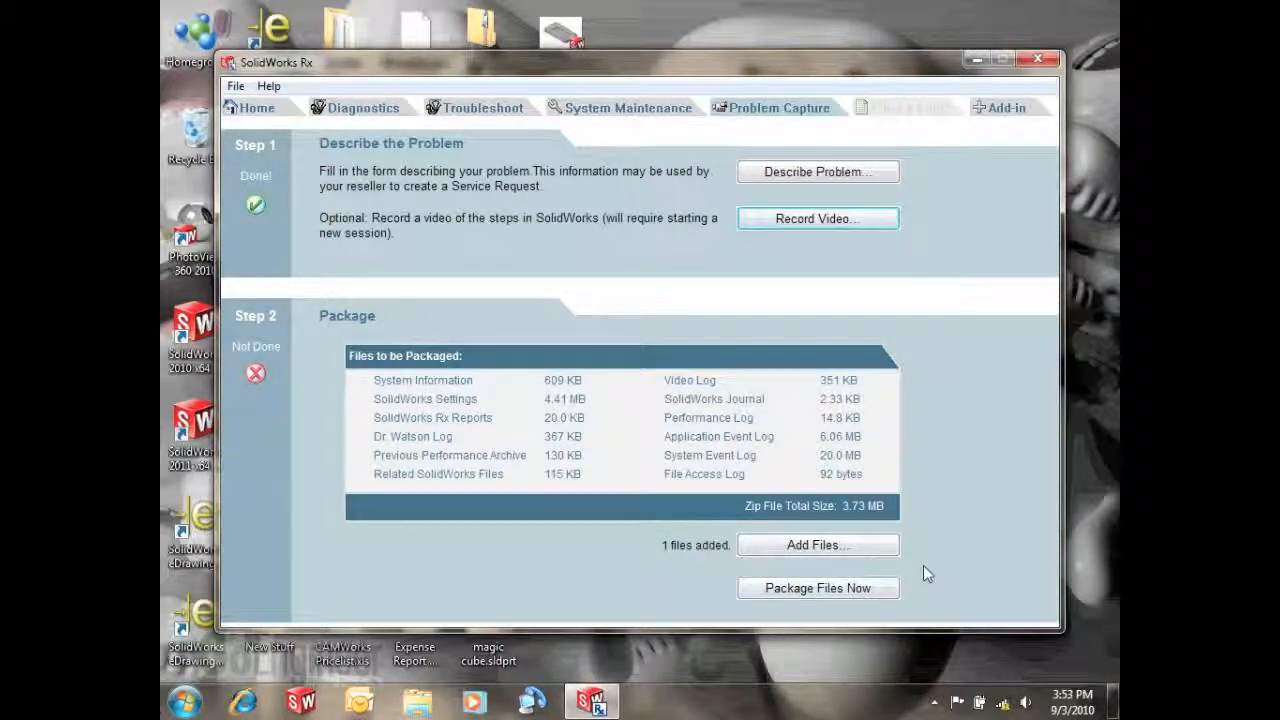
left_click(817, 588)
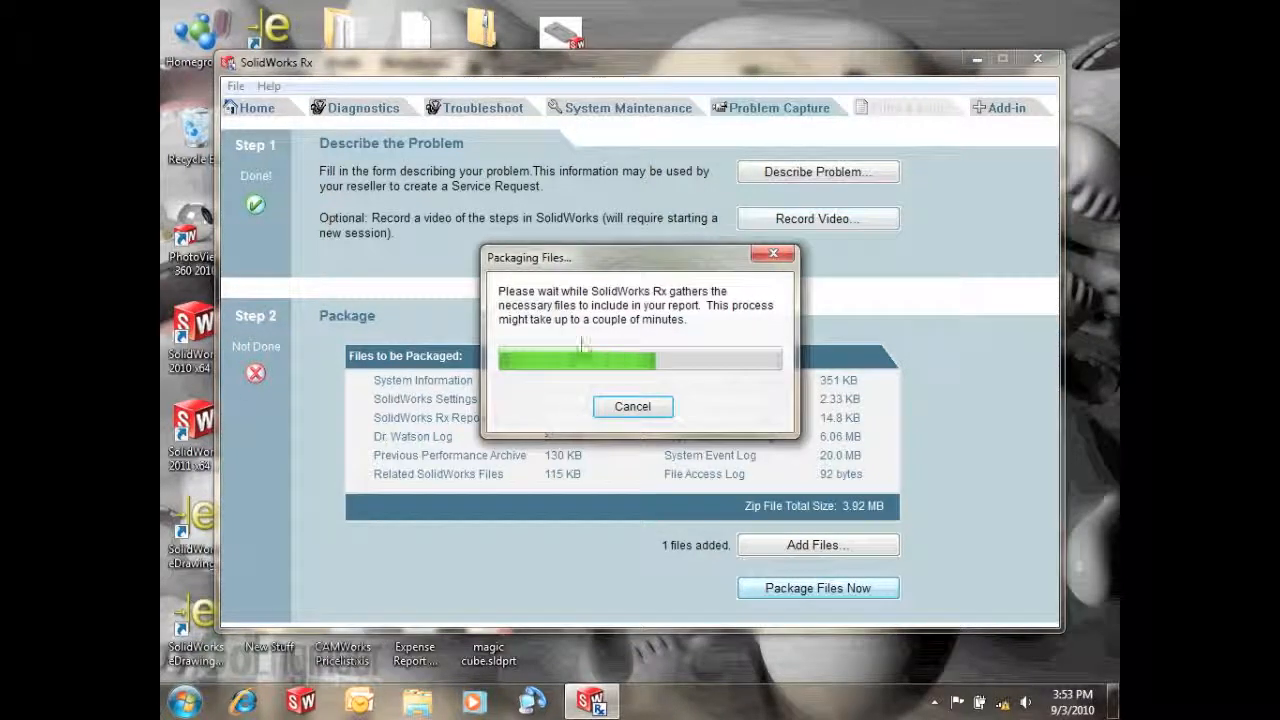
mouse_move(800, 420)
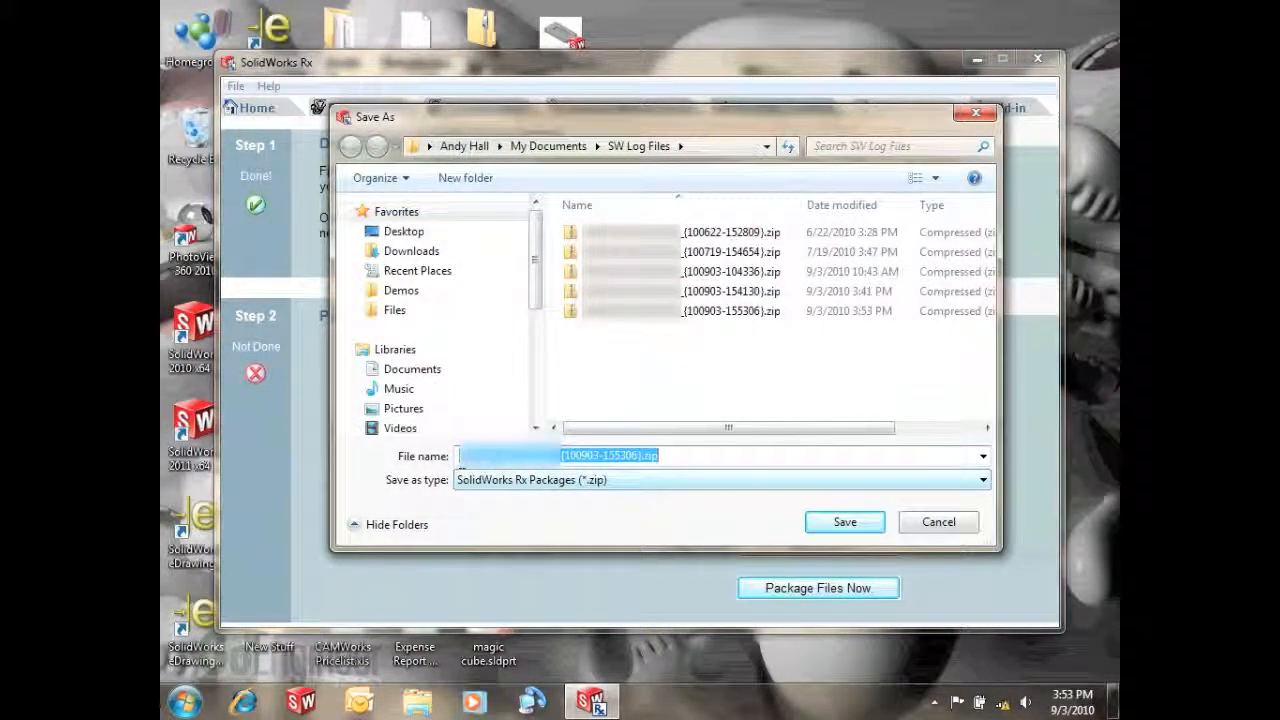
left_click(655, 363)
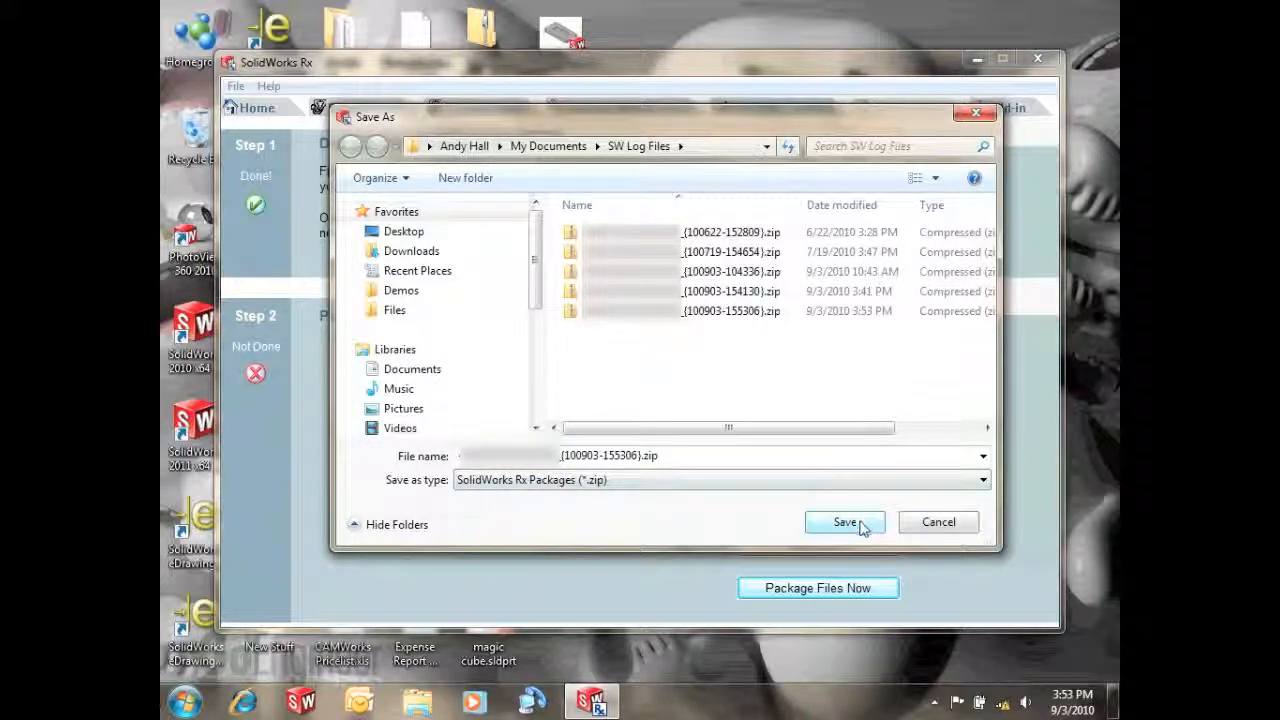
left_click(844, 522)
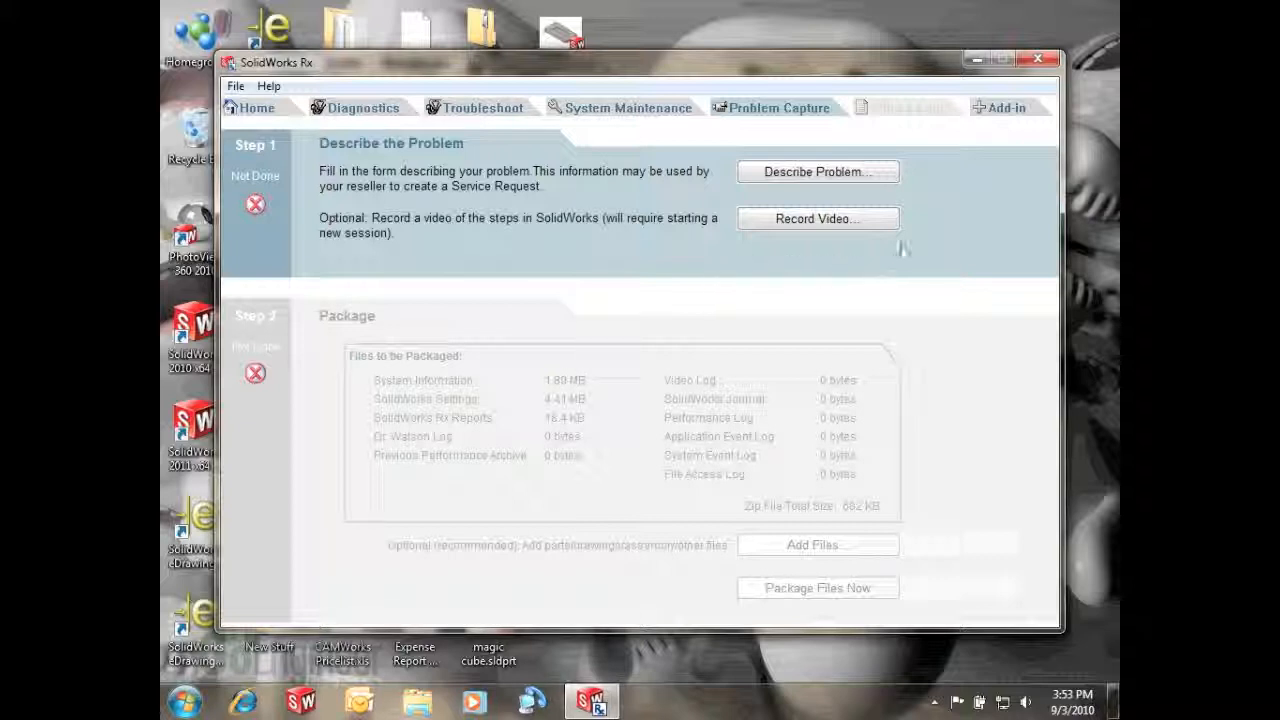
Start the Performance Benchmark Test from the Add-in tab and let it run
left_click(1003, 107)
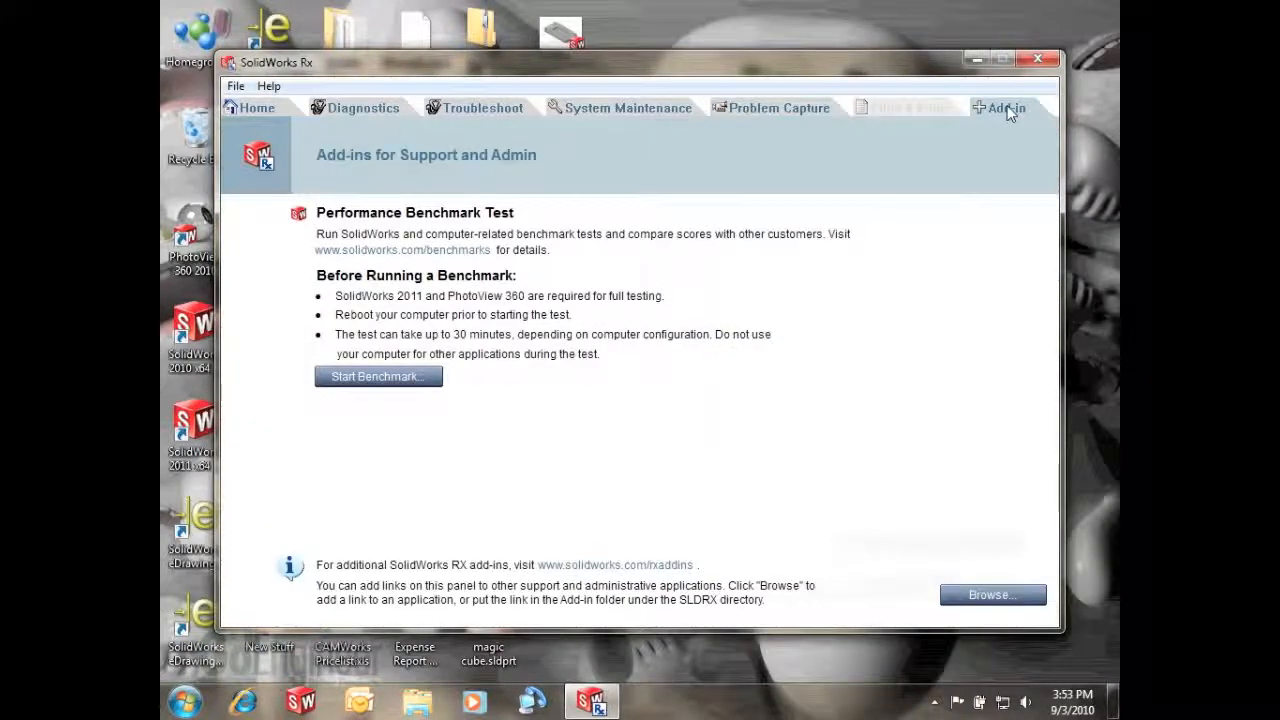
mouse_move(378, 376)
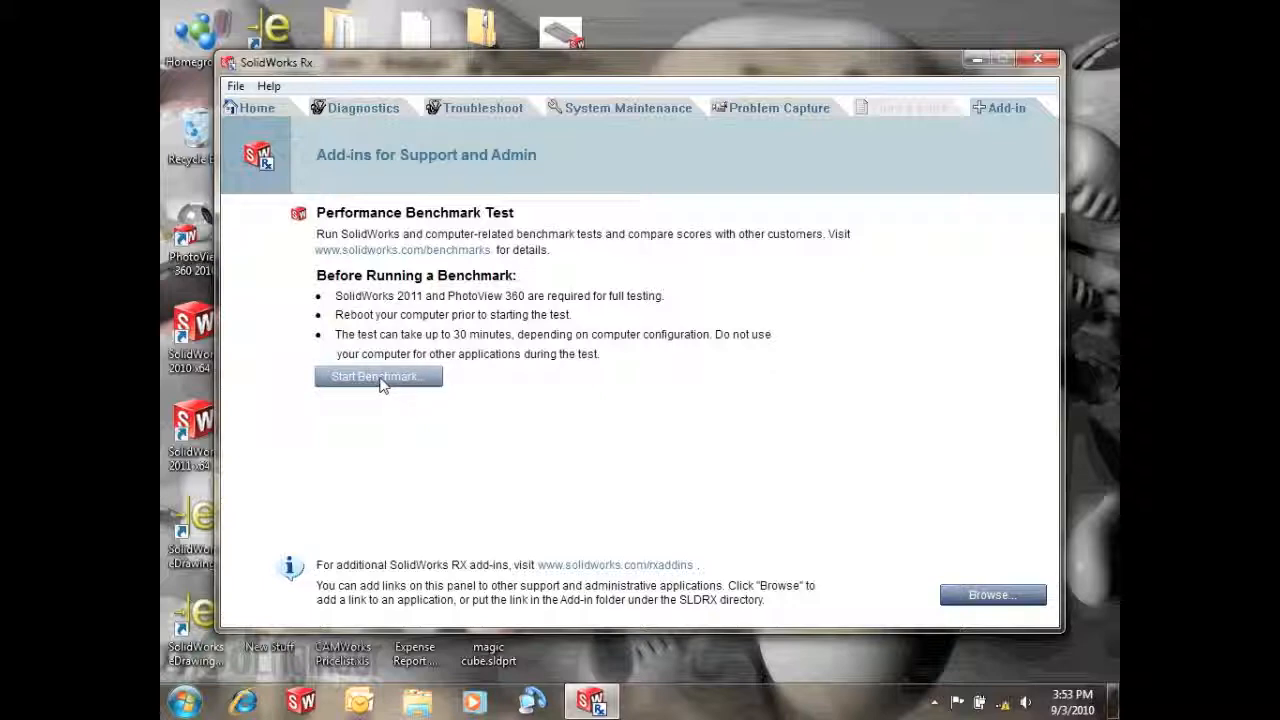
left_click(378, 376)
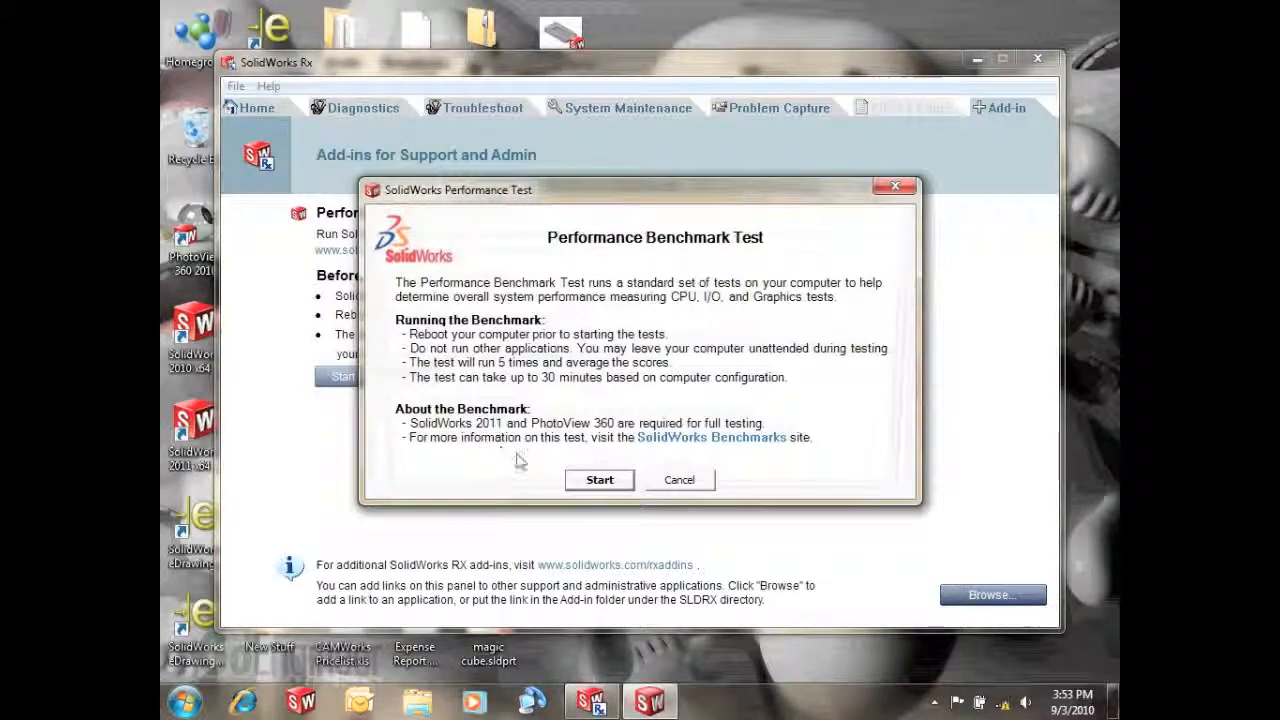
left_click(599, 479)
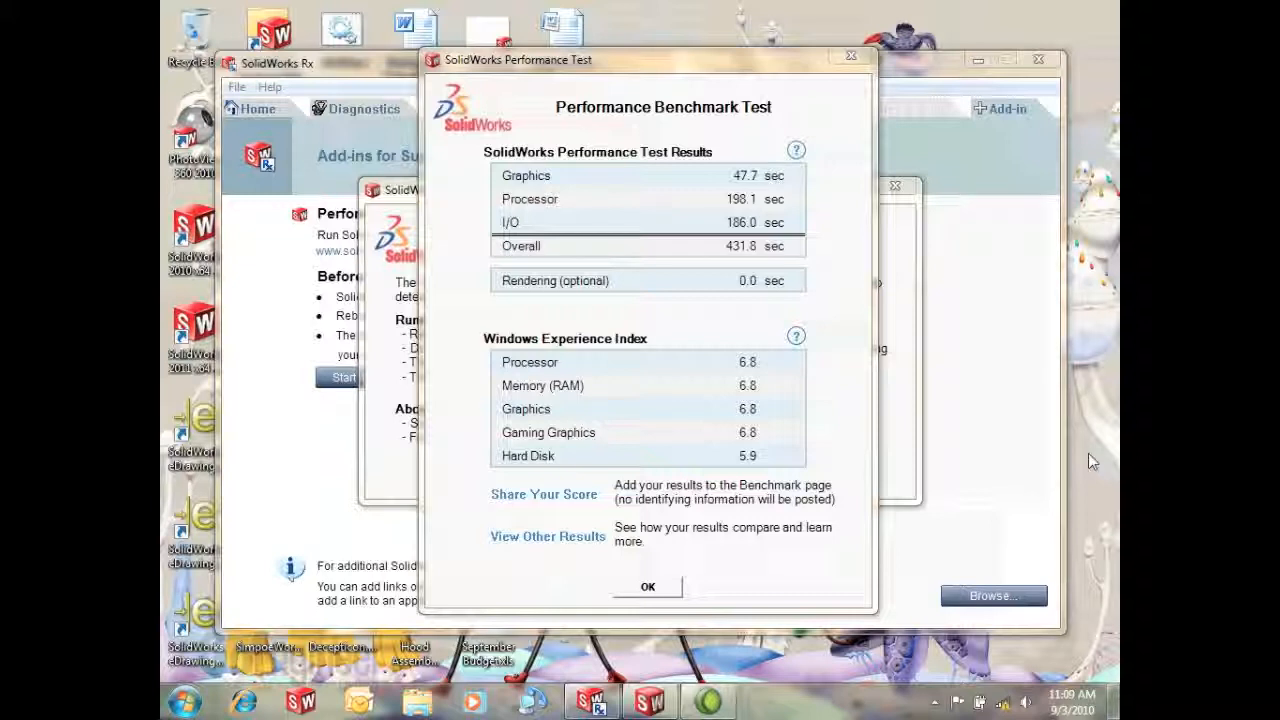
mouse_move(858, 258)
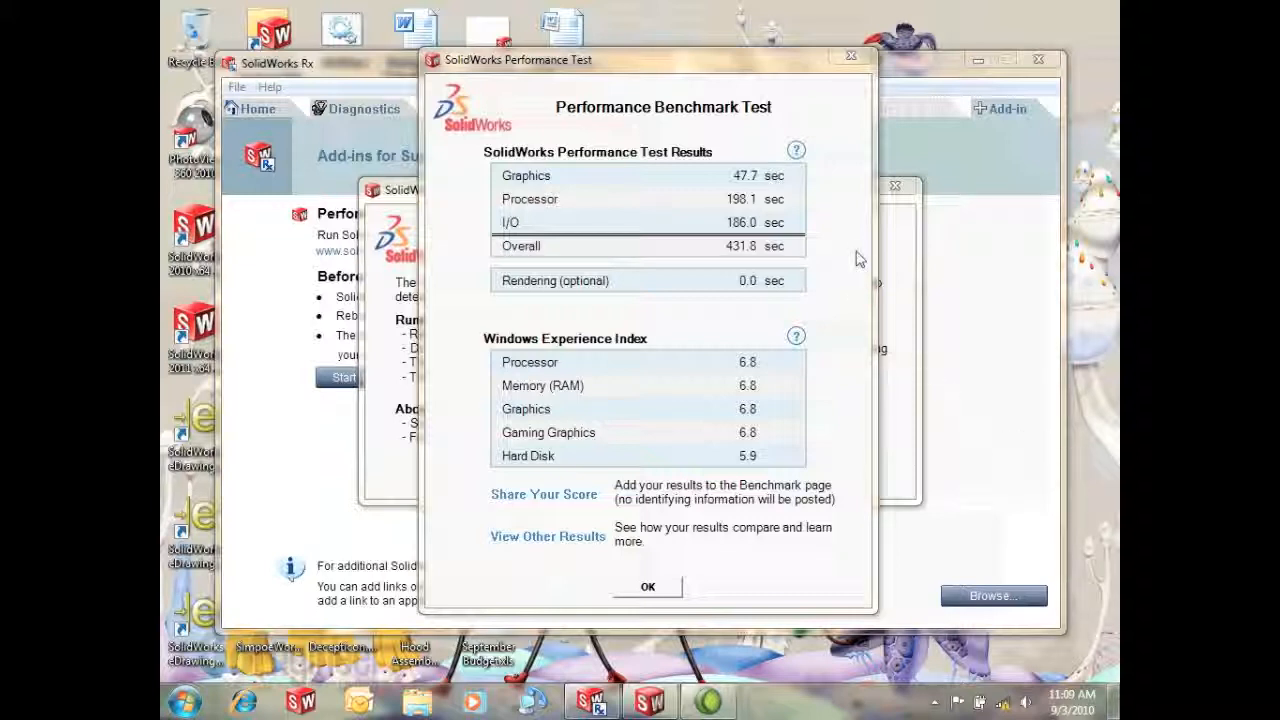
mouse_move(810, 190)
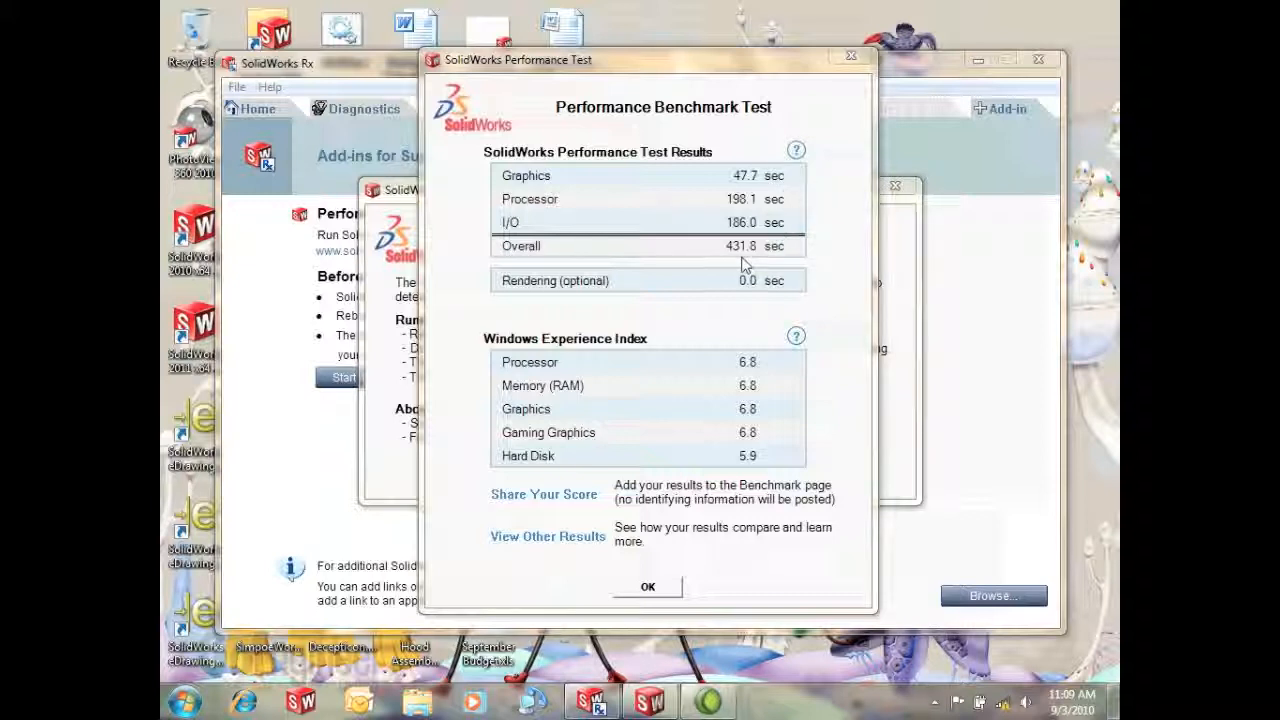
mouse_move(840, 211)
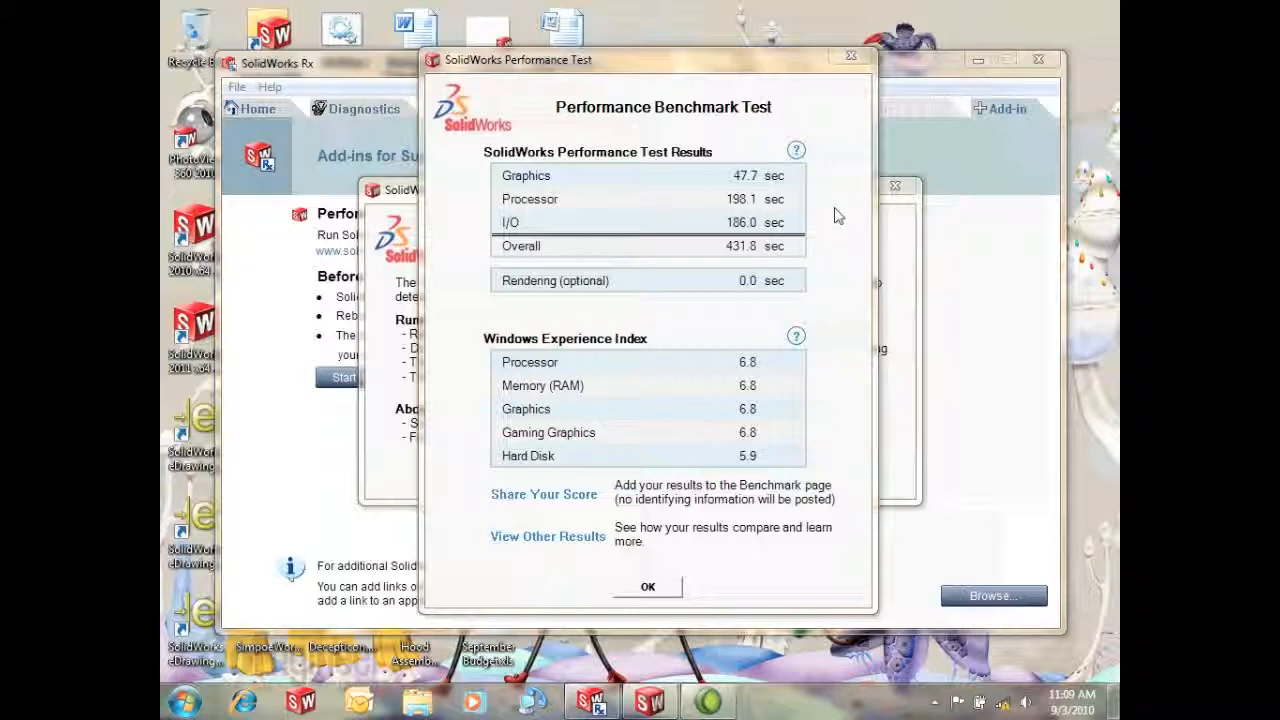
mouse_move(836, 211)
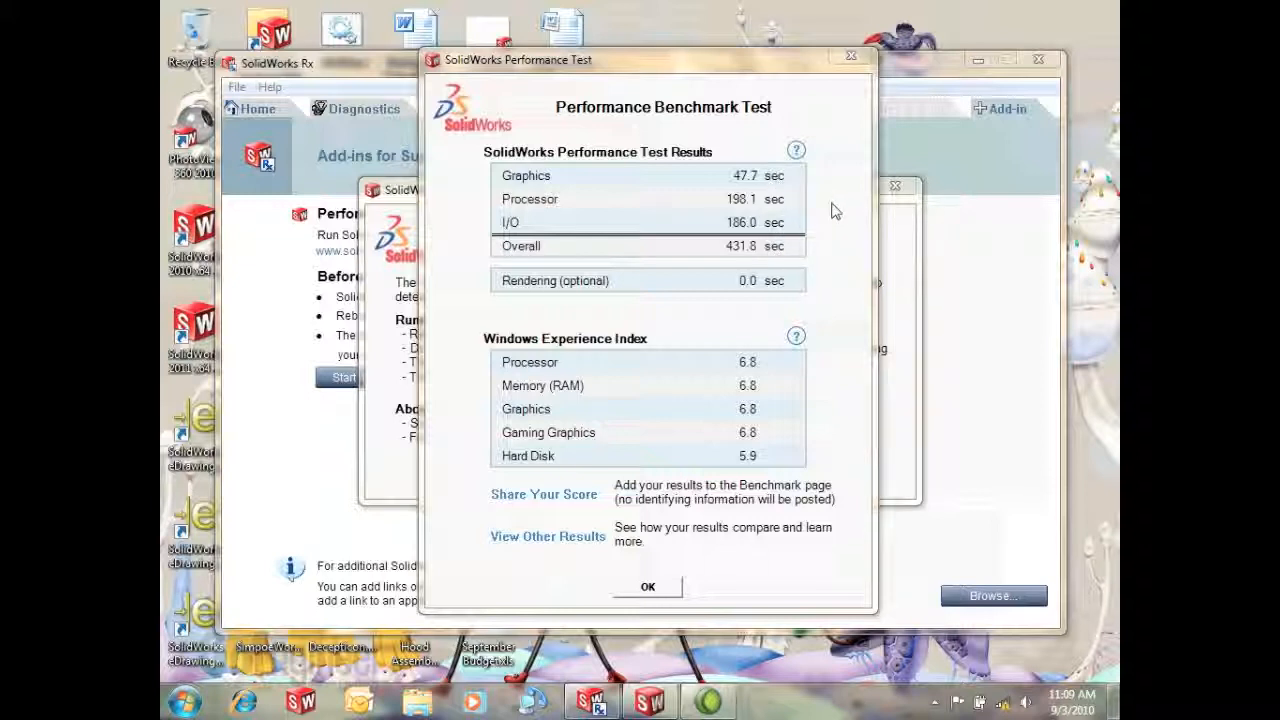
mouse_move(540, 500)
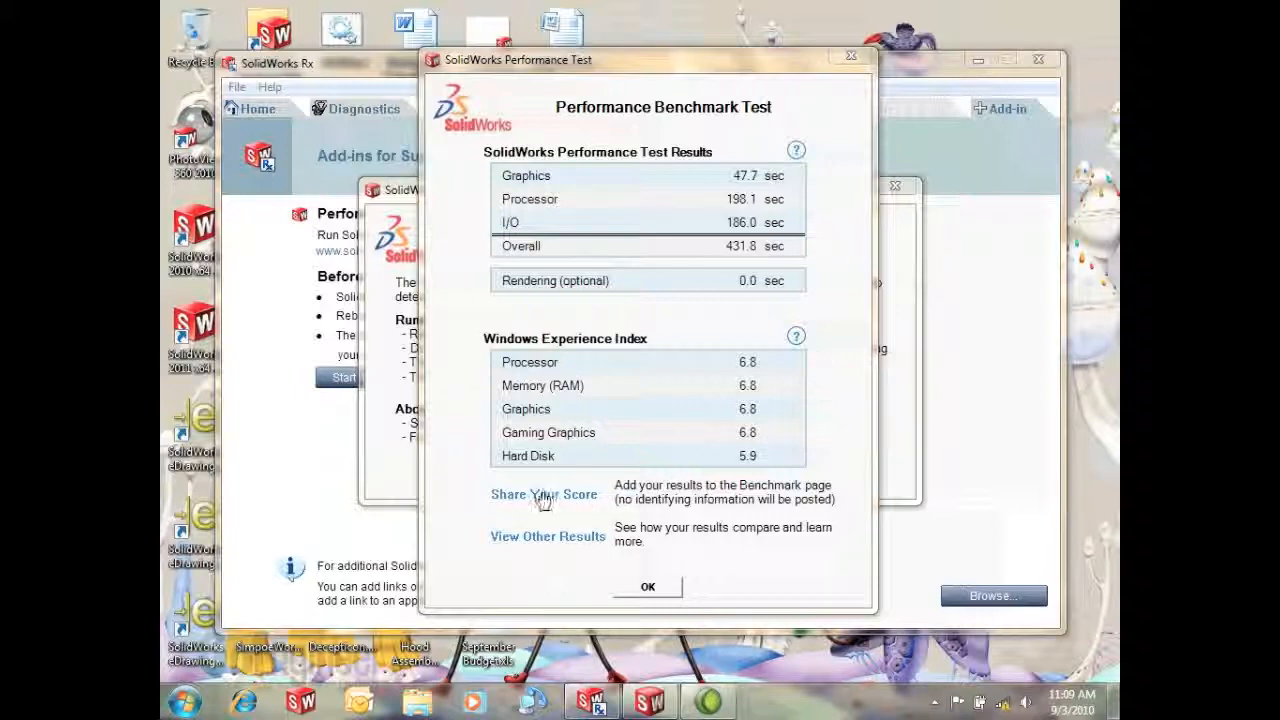
Share the score as 'Andy's Lapt' with the Laptop type and publish it
left_click(543, 494)
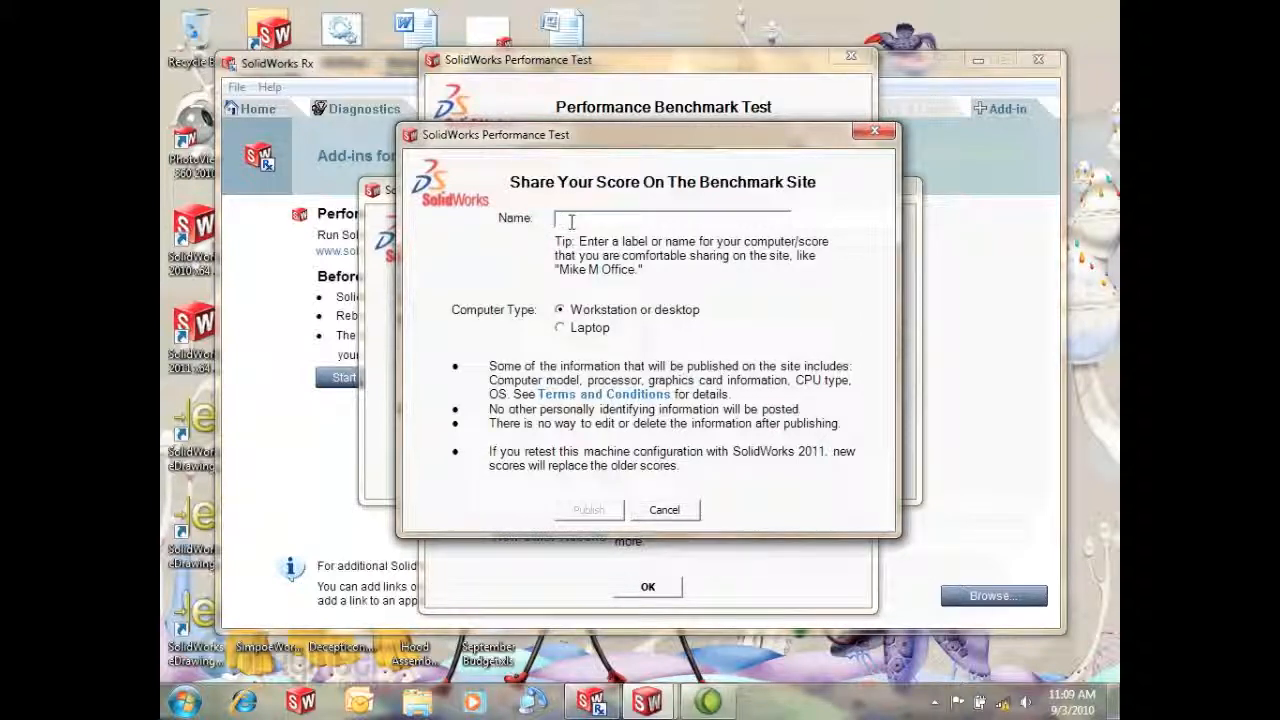
type("Andy")
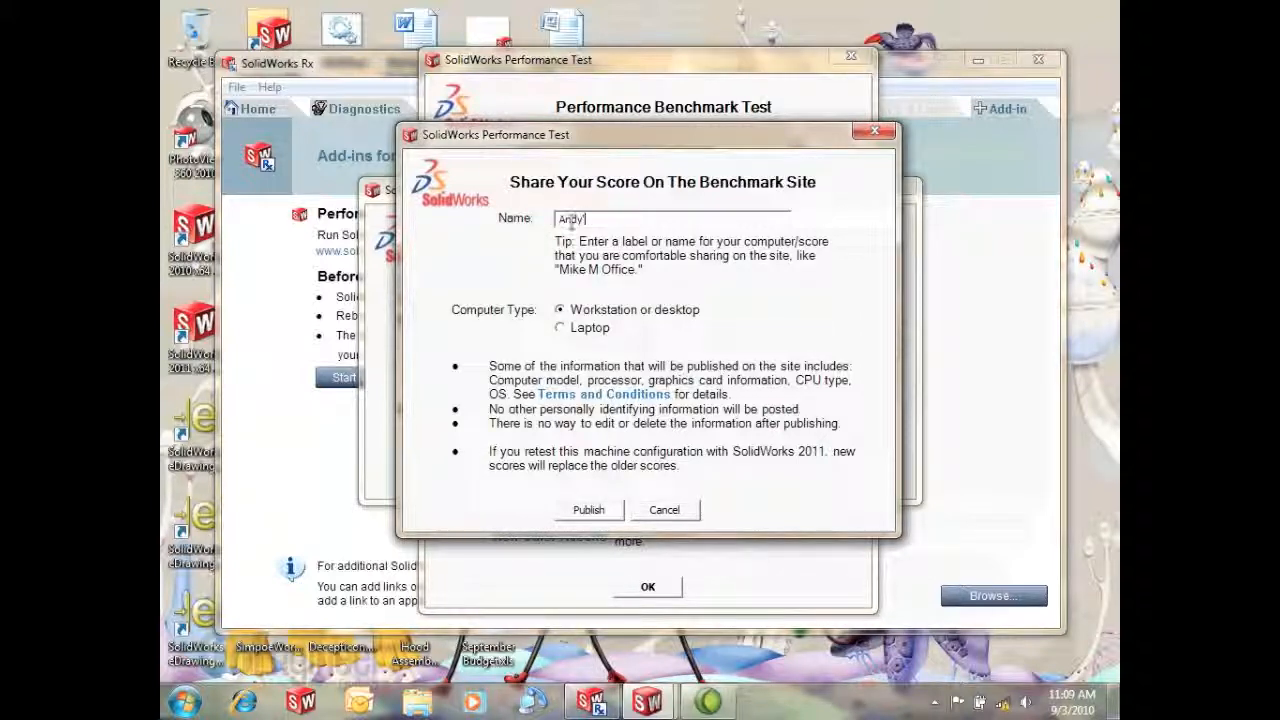
type("'s Laptop")
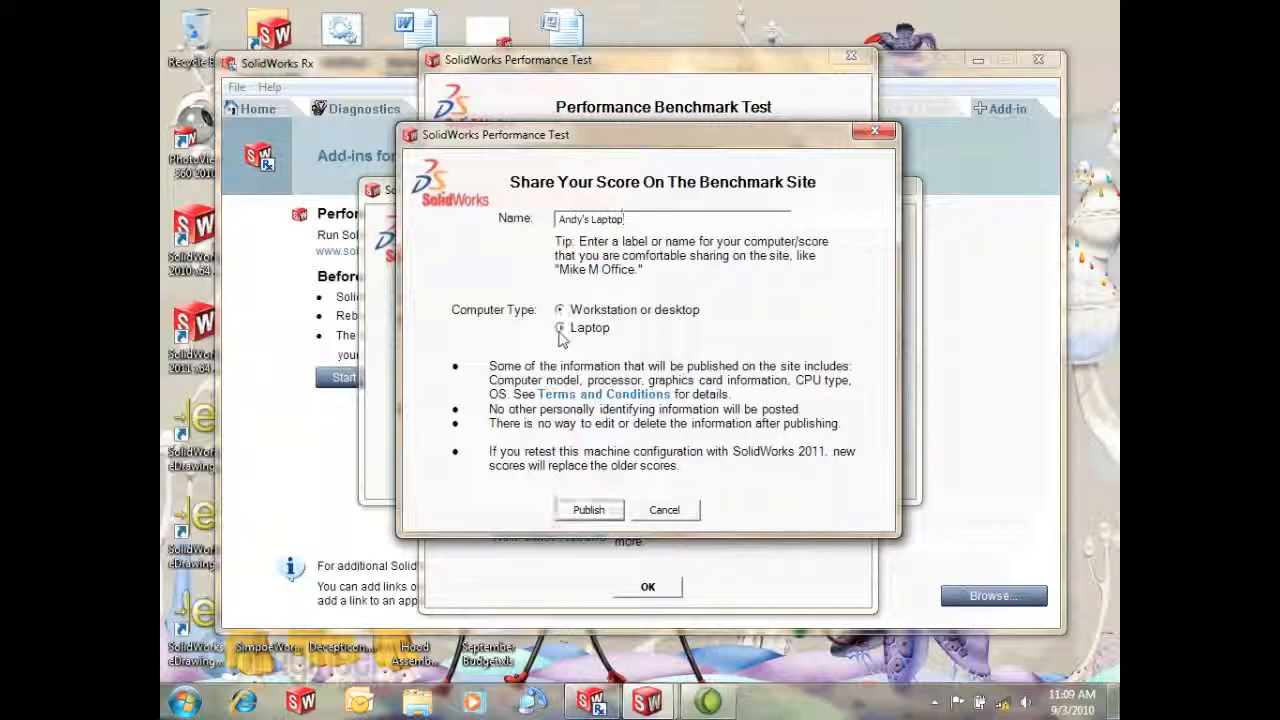
left_click(560, 328)
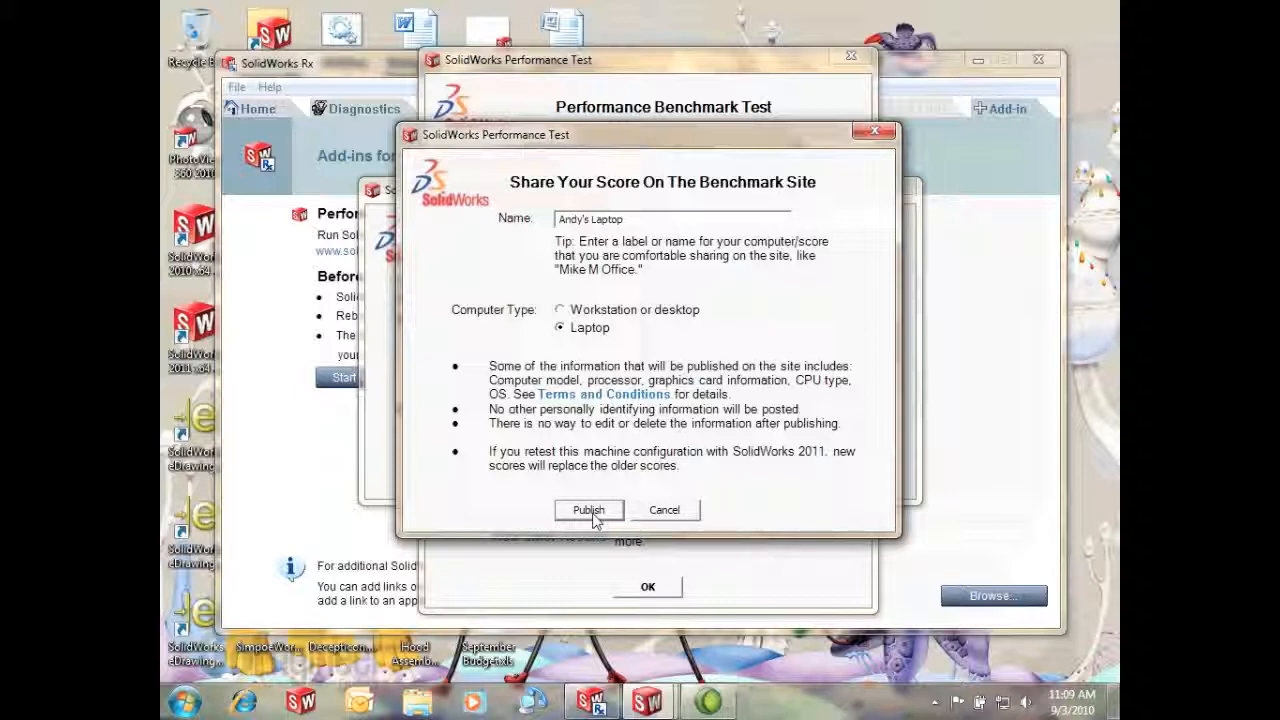
left_click(588, 510)
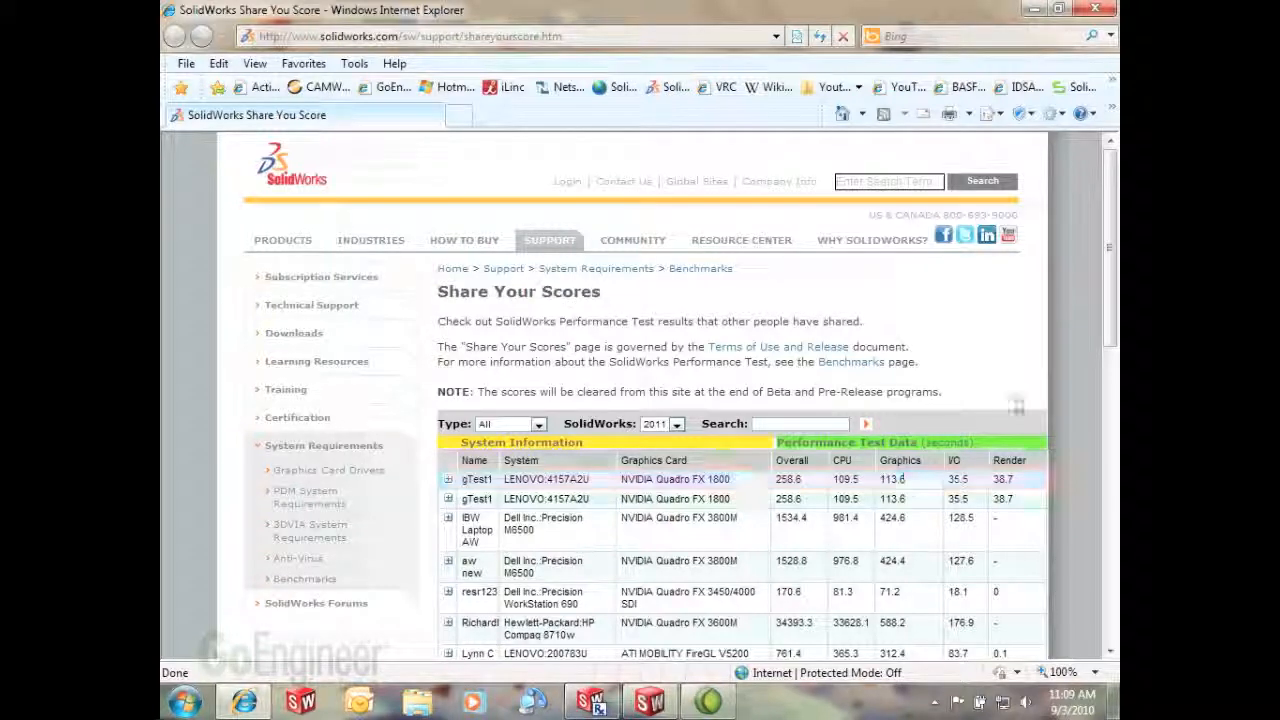
Scroll down the Share Your Scores page to the shared results table
scroll("down", 3)
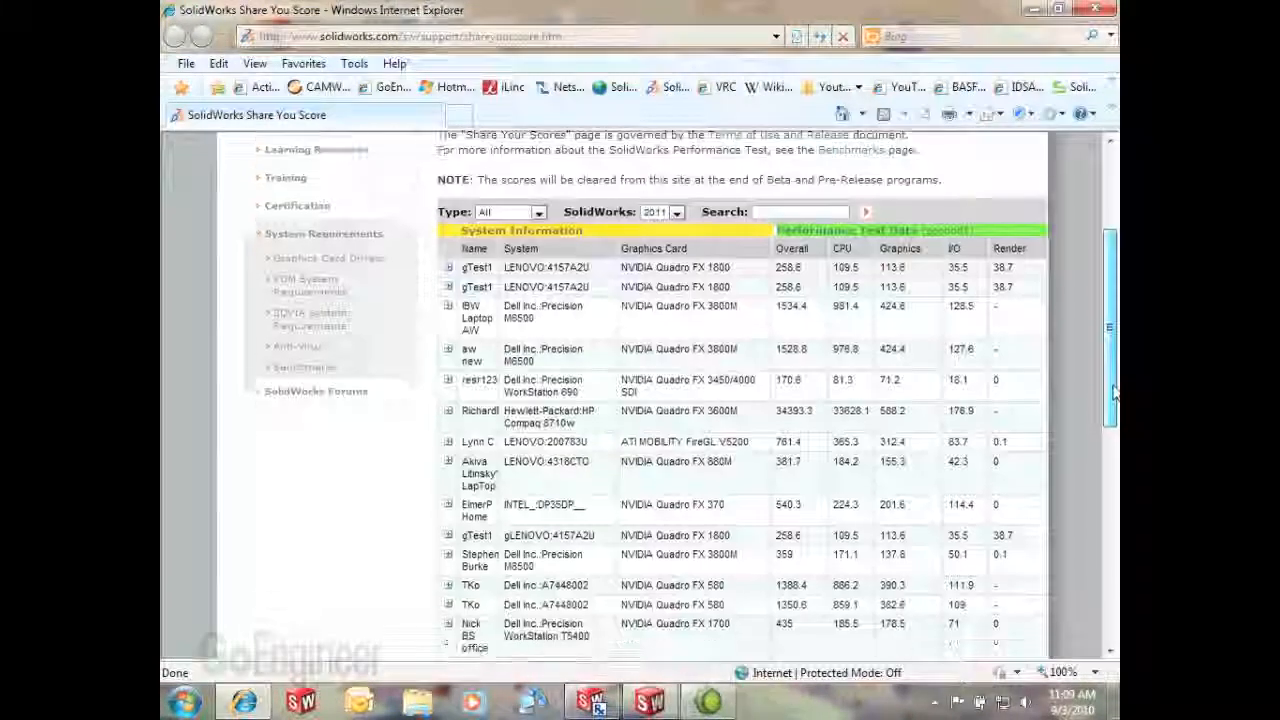